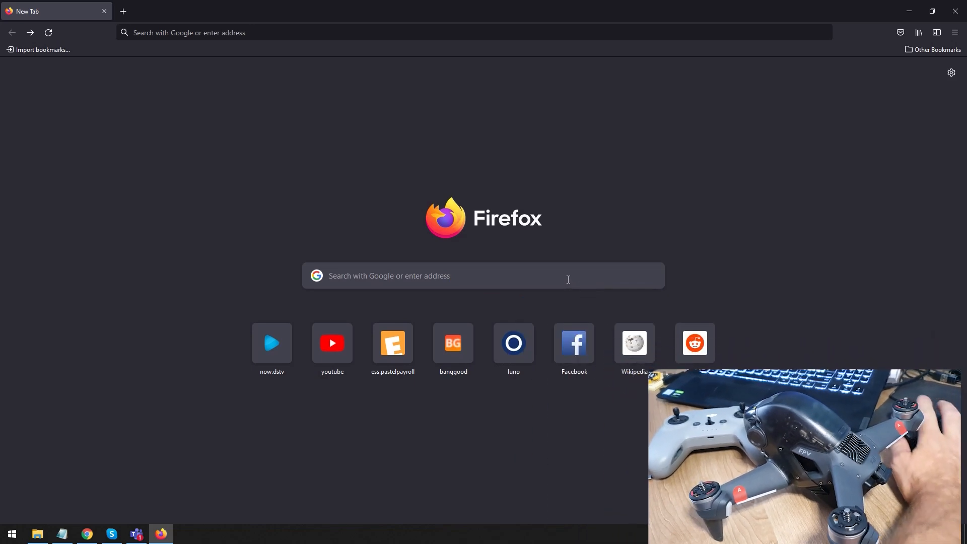
Search Google for 'b3yond' from the Firefox address bar suggestion
left_click(483, 276)
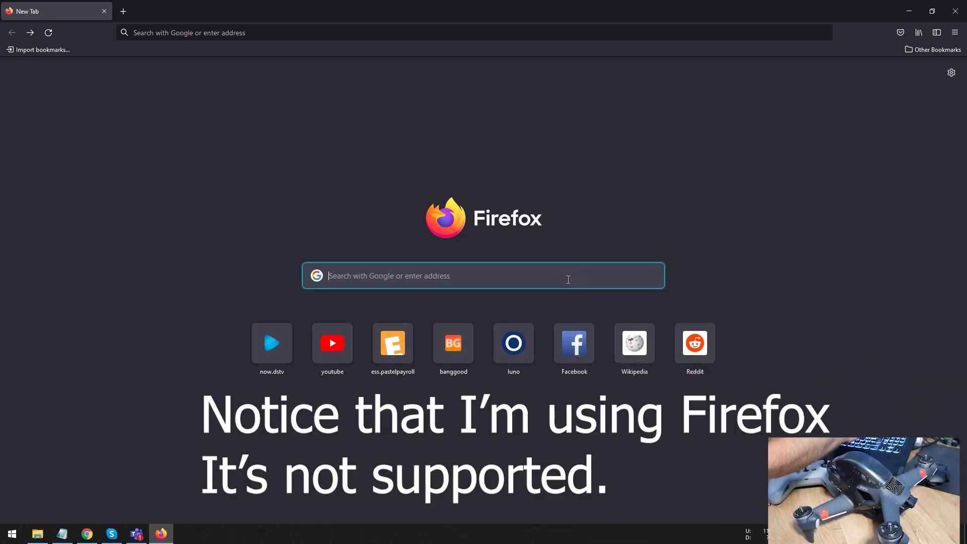
type("b3y")
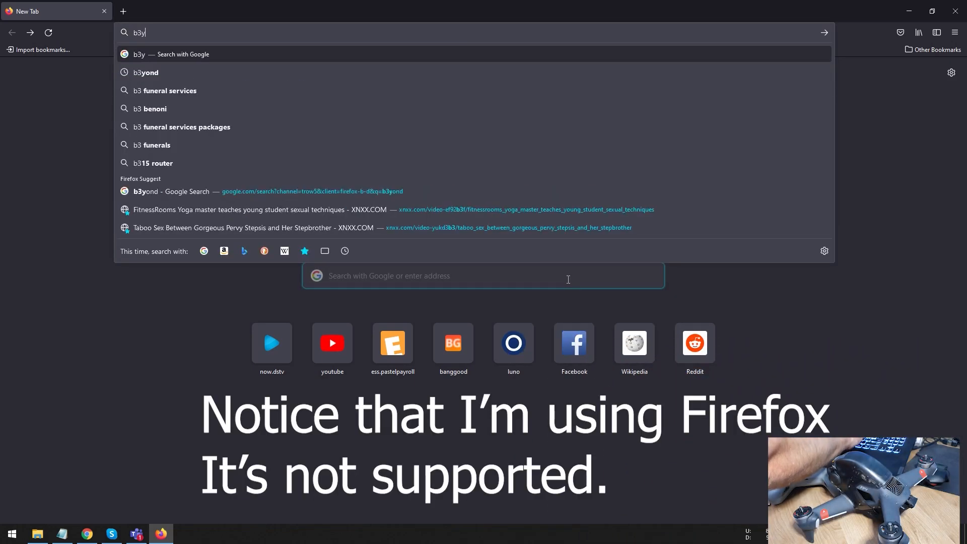
left_click(146, 72)
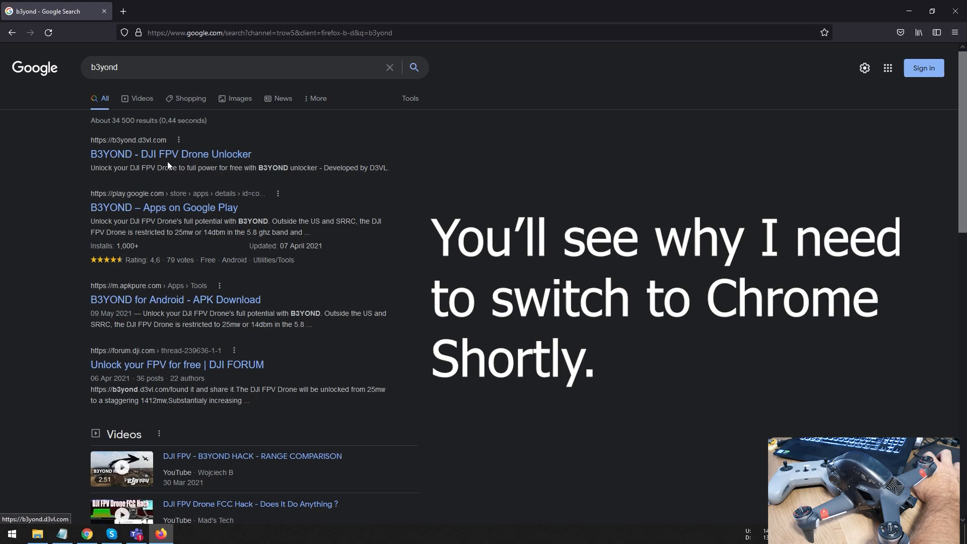
mouse_move(170, 154)
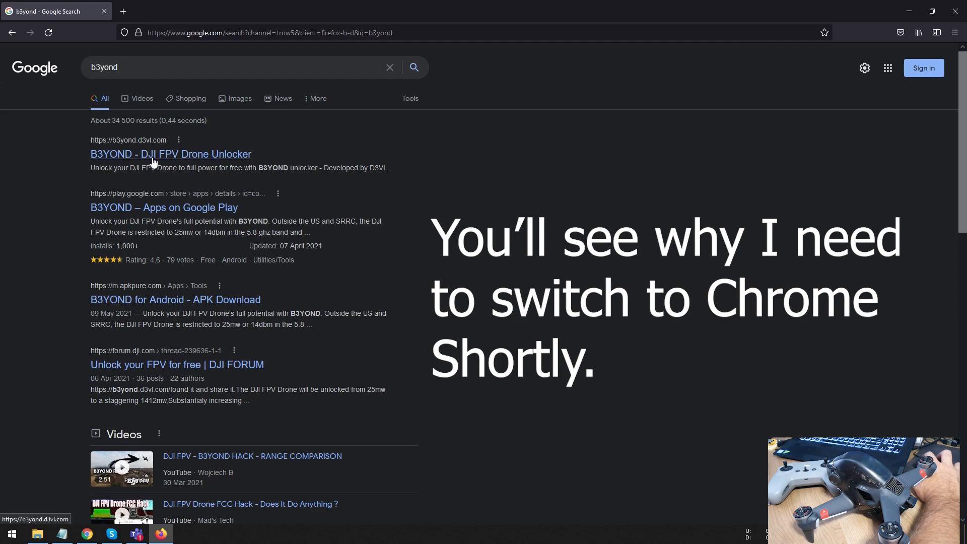
Open the 'B3YOND - DJI FPV Drone Unlocker' result at b3yond.d3vl.com and scroll its intro
left_click(170, 153)
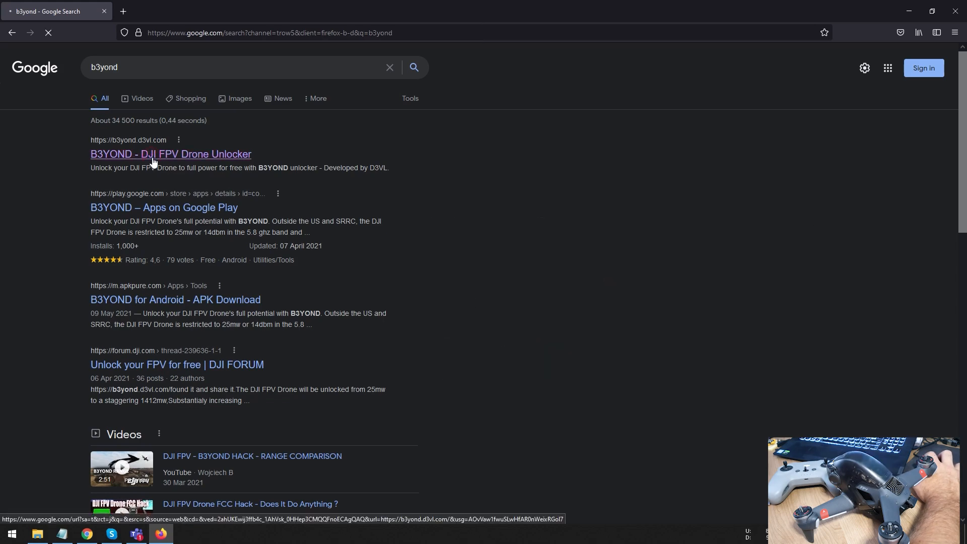
left_click(170, 153)
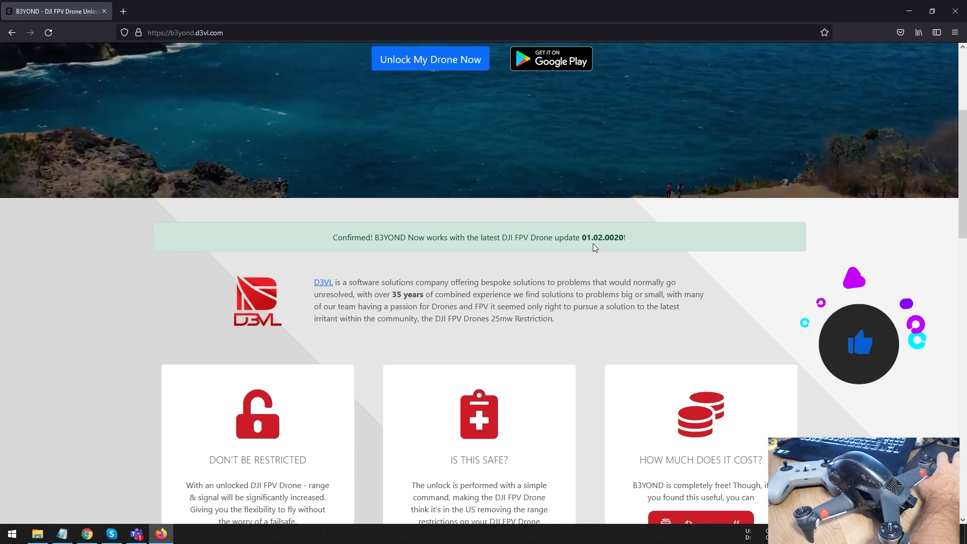
mouse_move(606, 249)
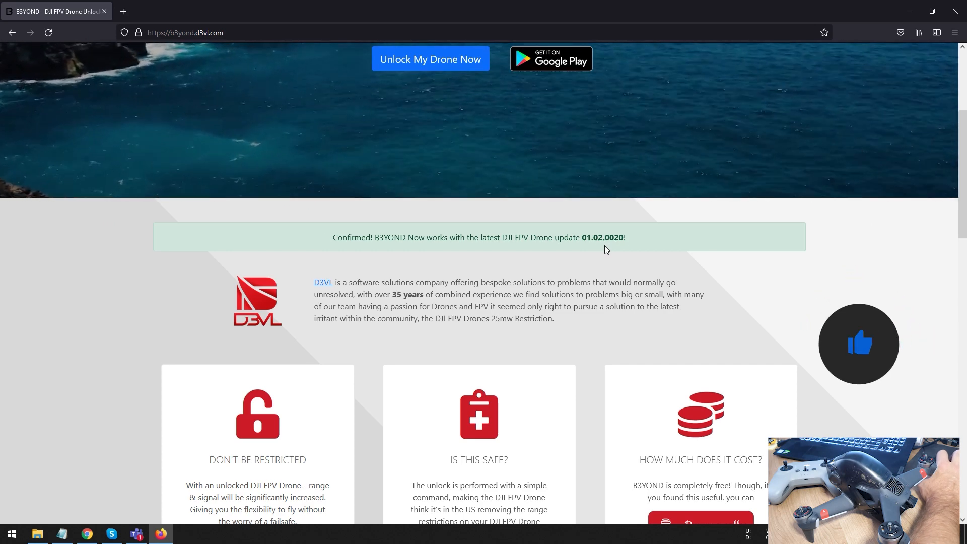
mouse_move(621, 219)
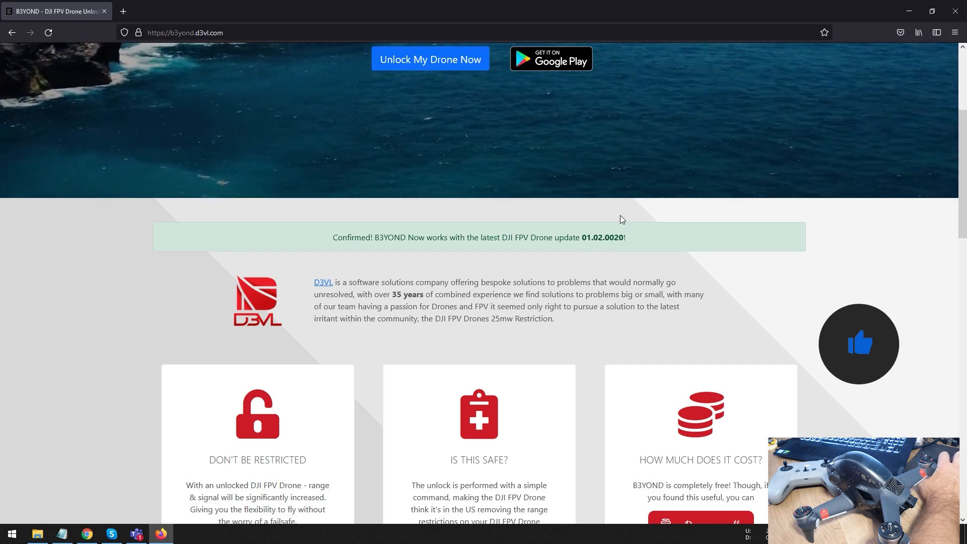
scroll("down", 3)
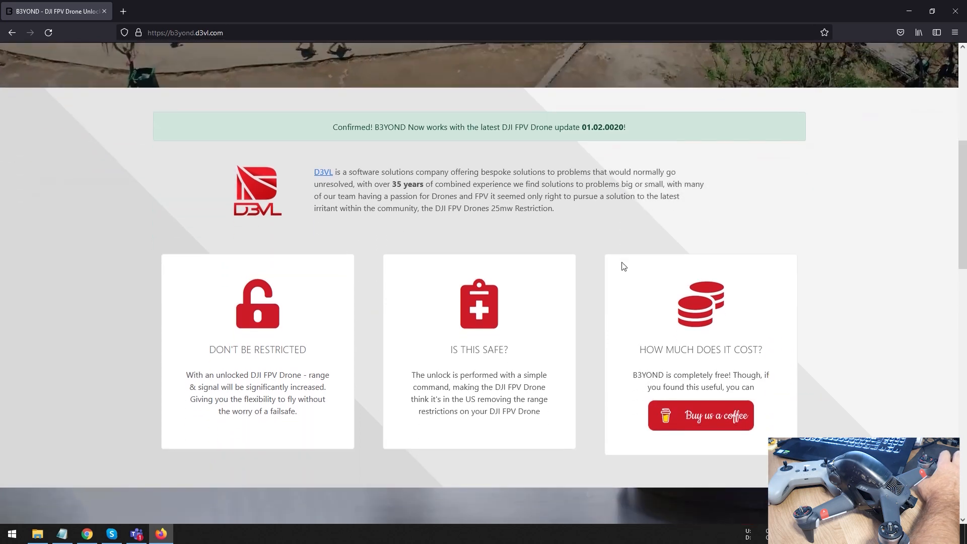
scroll("down", 3)
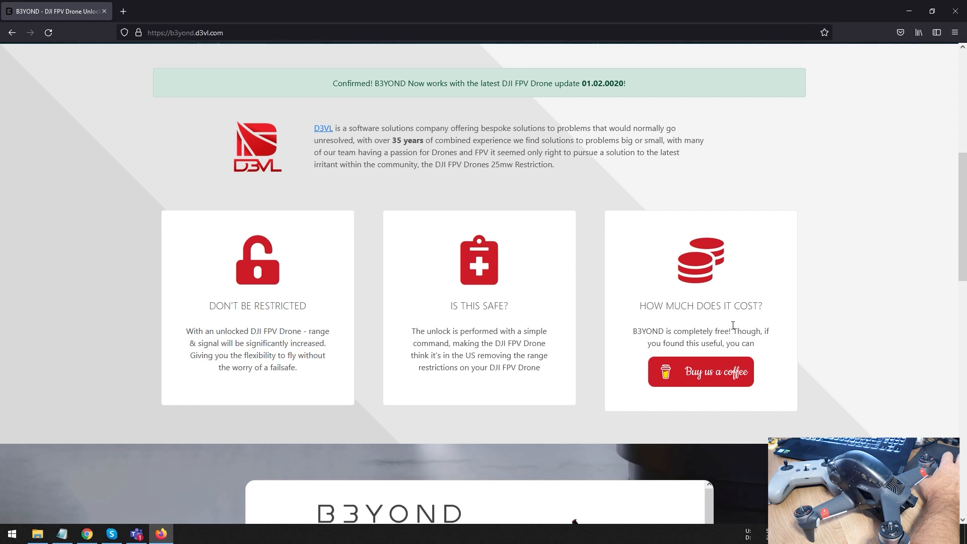
mouse_move(734, 319)
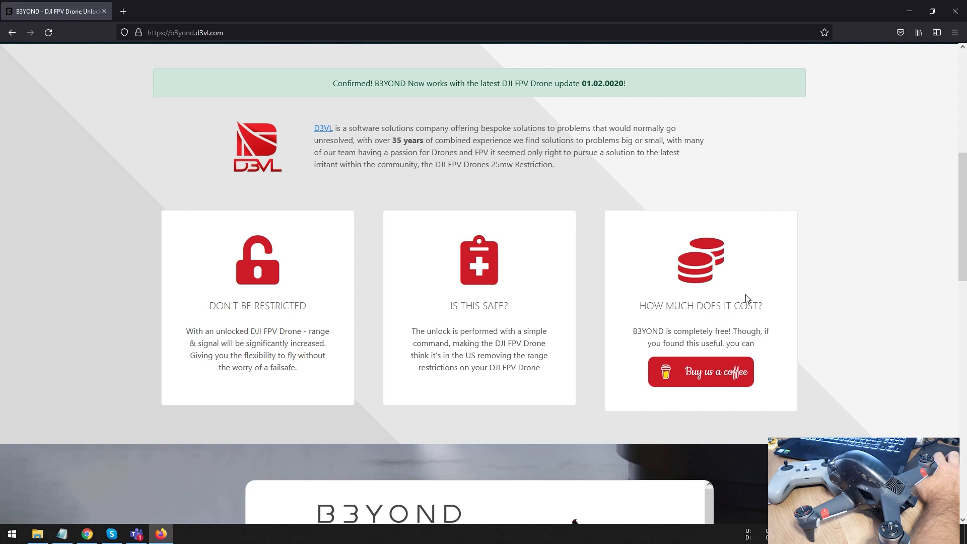
mouse_move(264, 316)
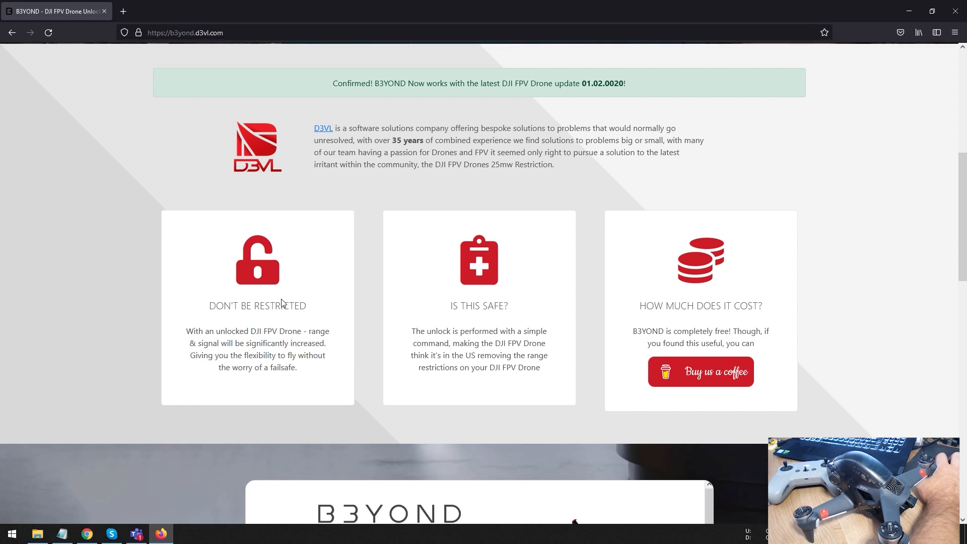
mouse_move(367, 358)
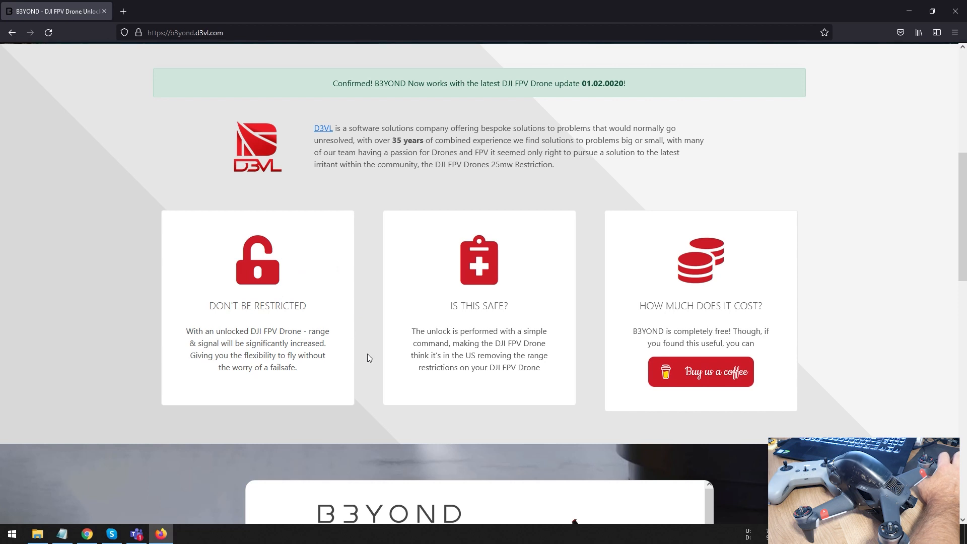
mouse_move(292, 343)
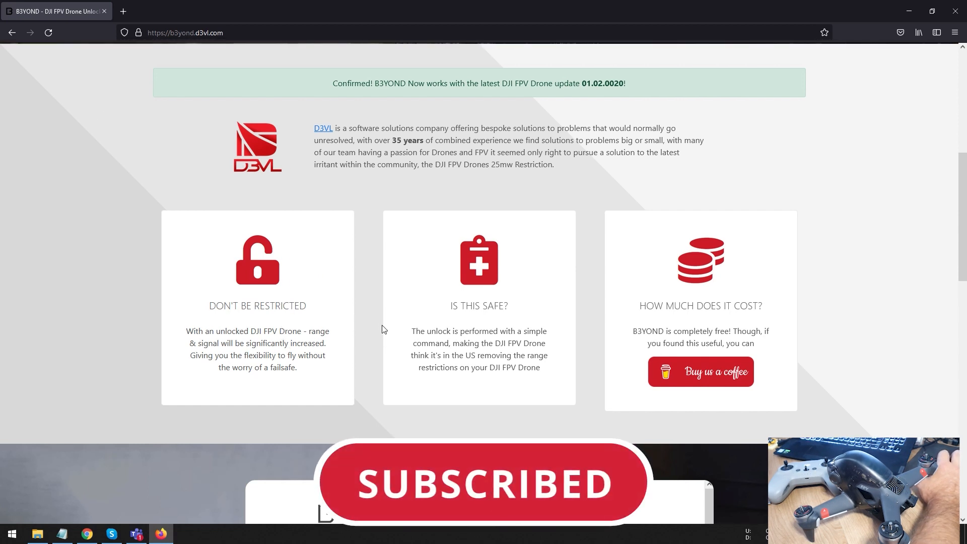
mouse_move(372, 308)
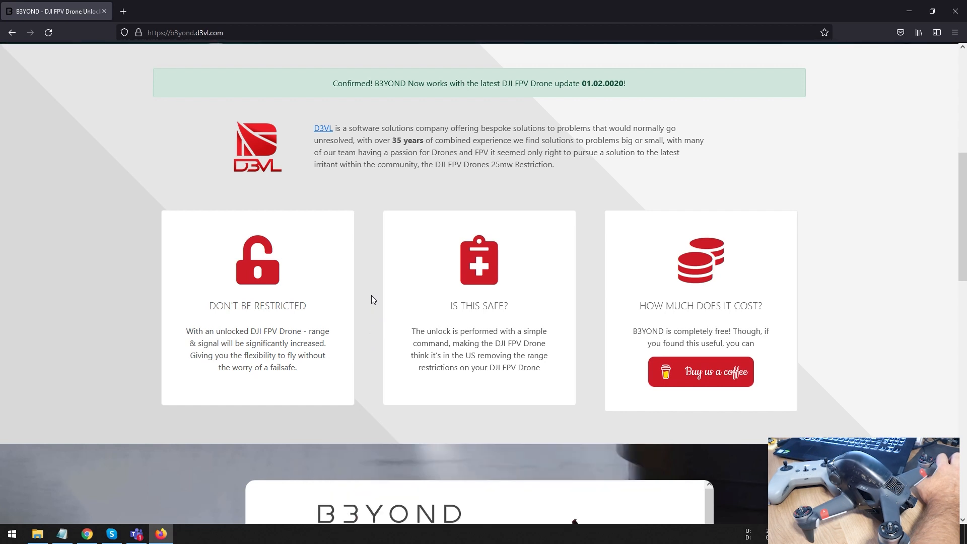
mouse_move(481, 291)
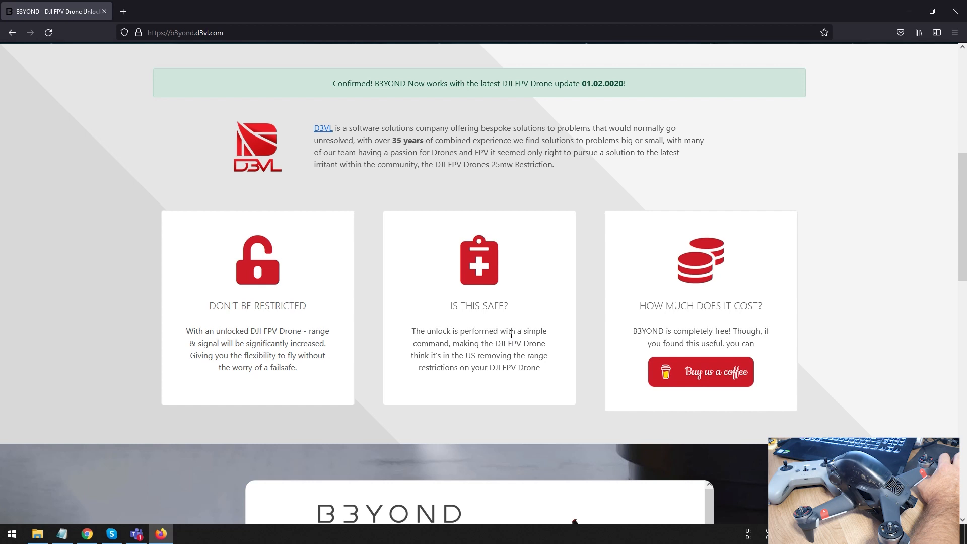
mouse_move(509, 340)
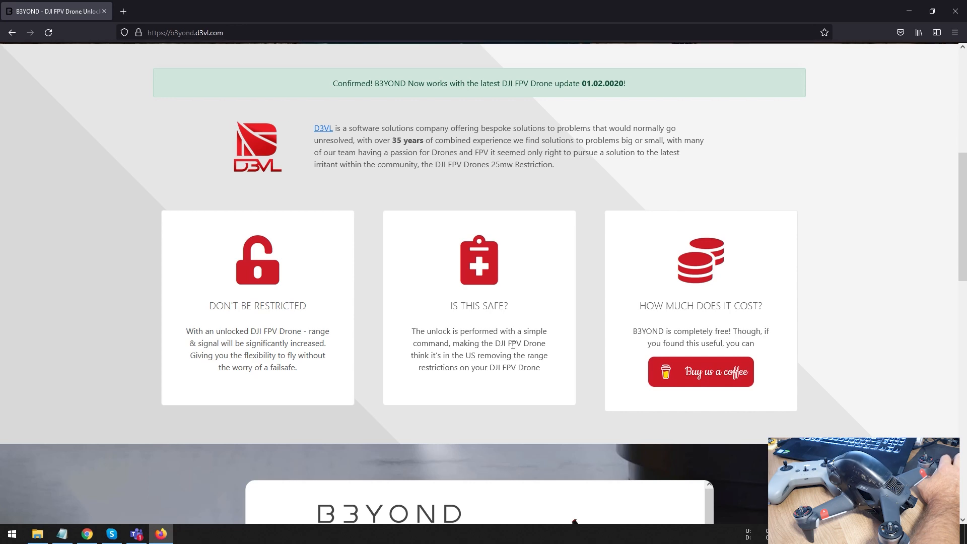
Scroll down to the unlocker panel and the Before and After locked/unlocked photos
scroll("down", 3)
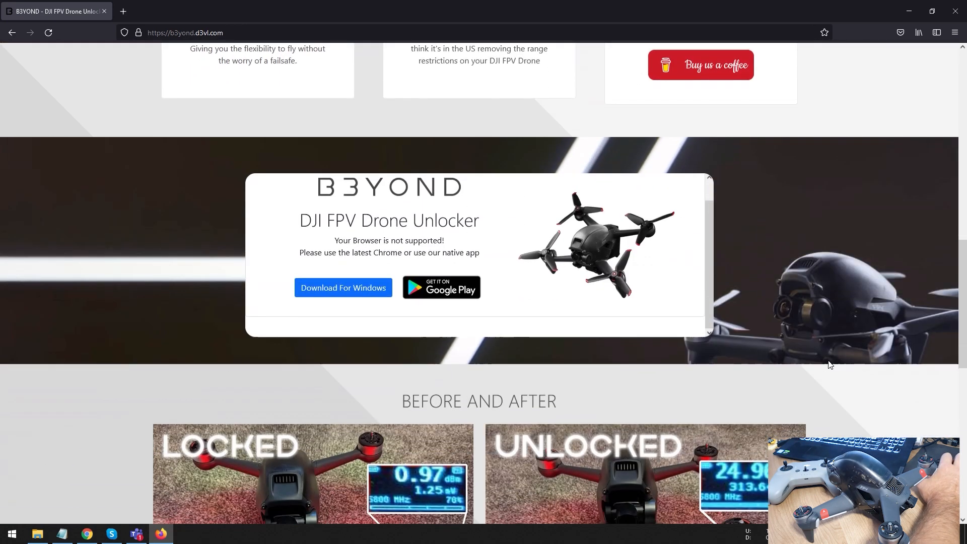
scroll("down", 3)
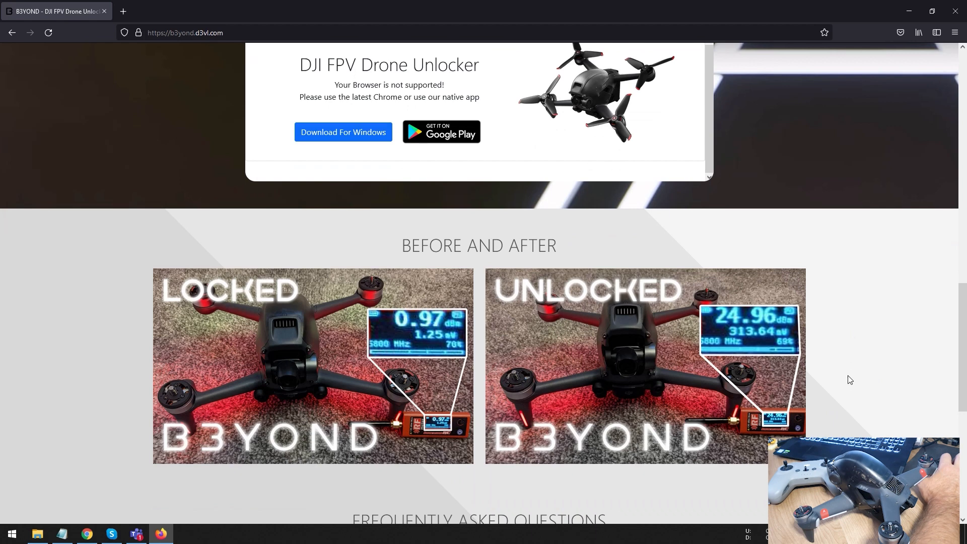
mouse_move(803, 375)
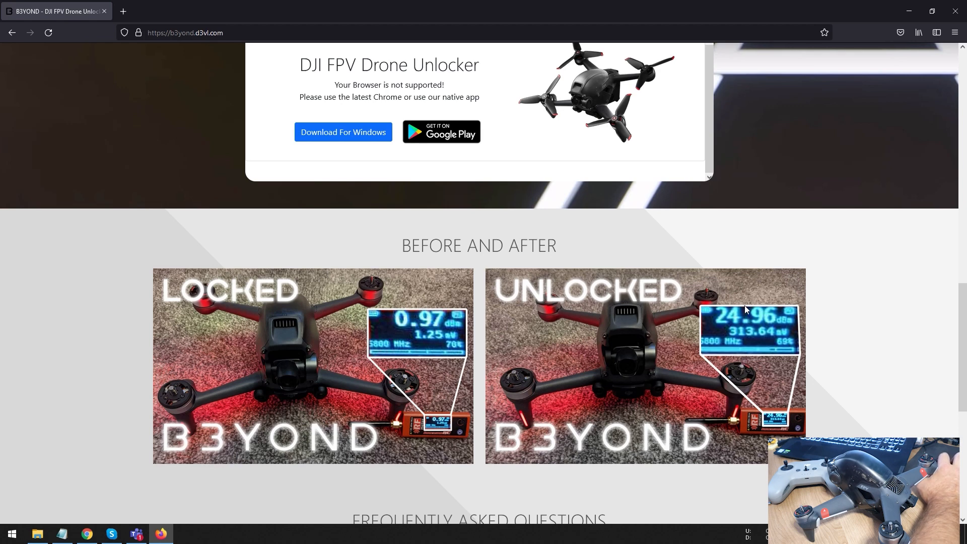
mouse_move(745, 302)
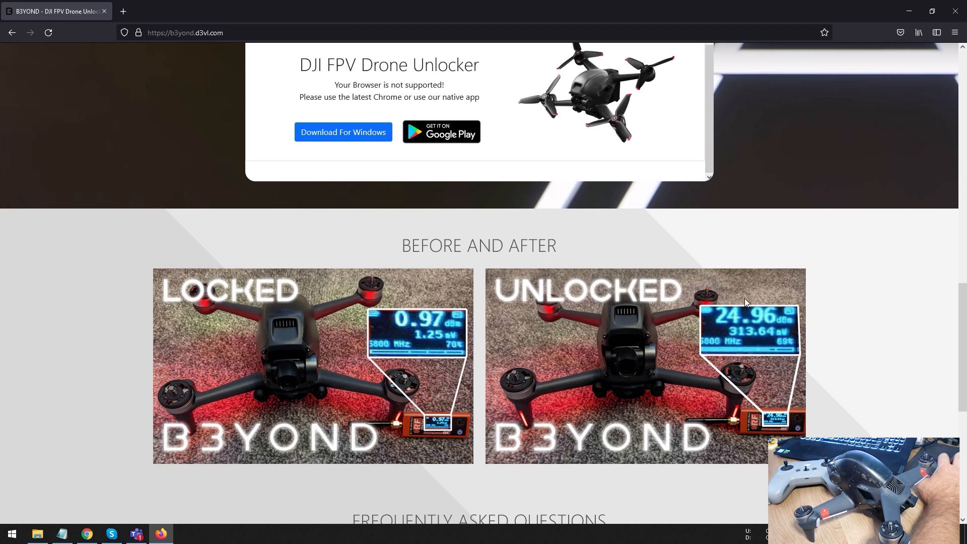
mouse_move(749, 295)
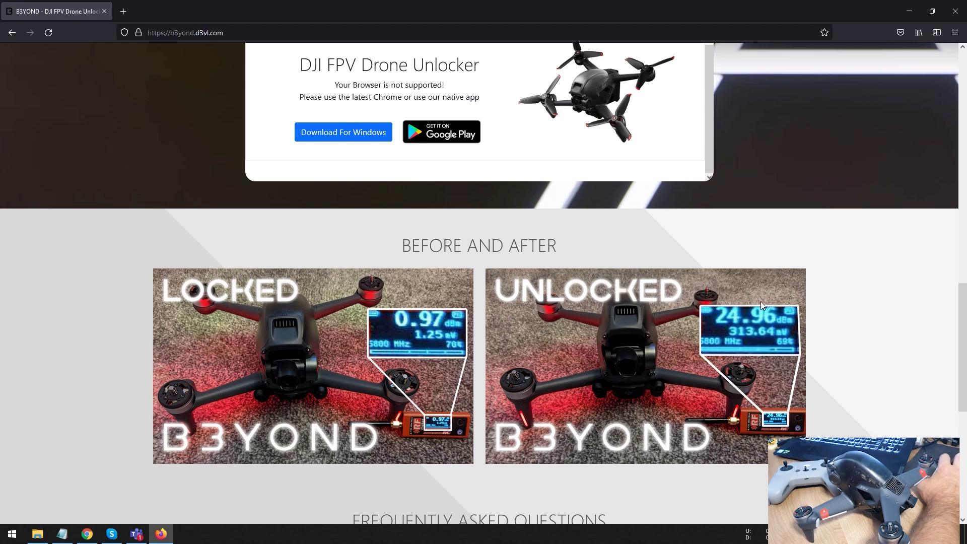
scroll("down", 3)
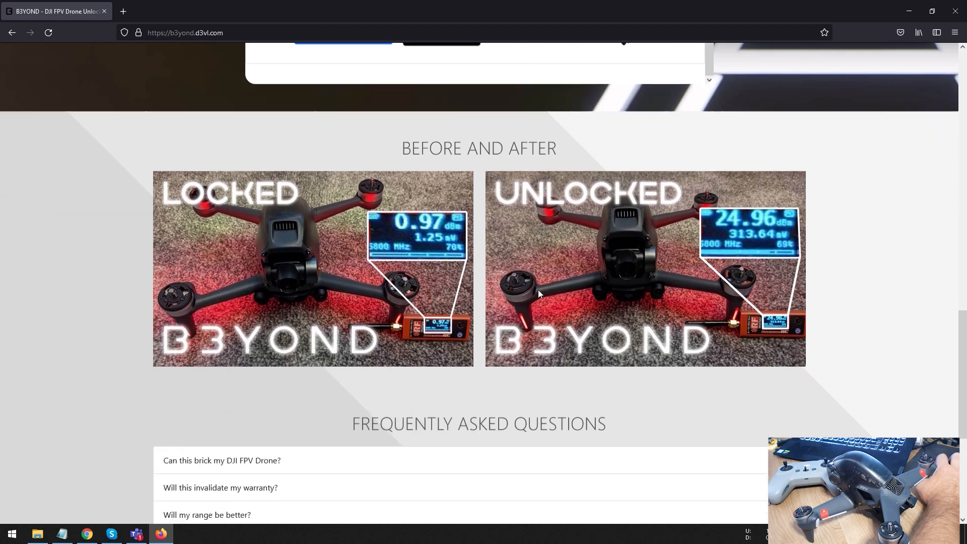
Expand the FAQ answers 'Can this brick my DJI FPV Drone?' and 'Will this invalidate my warranty?'
scroll("down", 3)
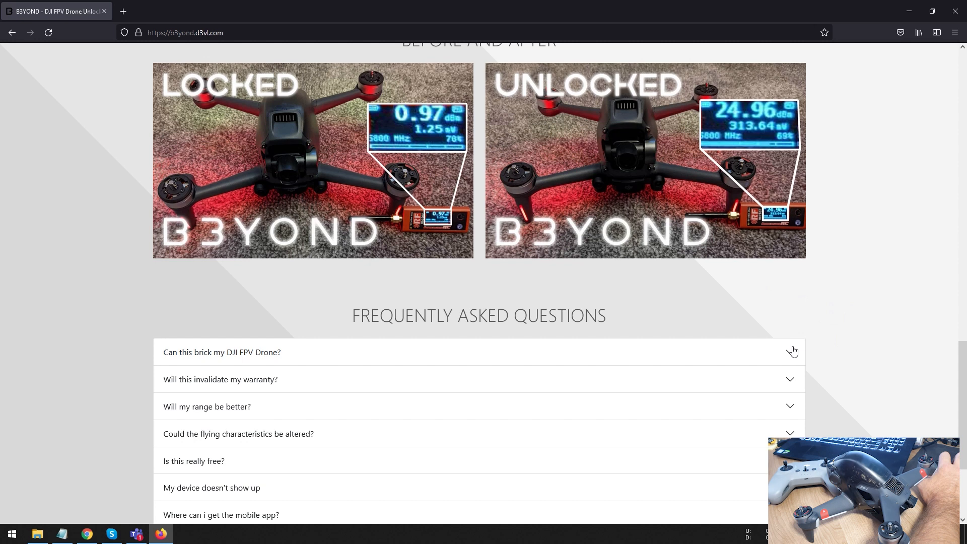
left_click(221, 352)
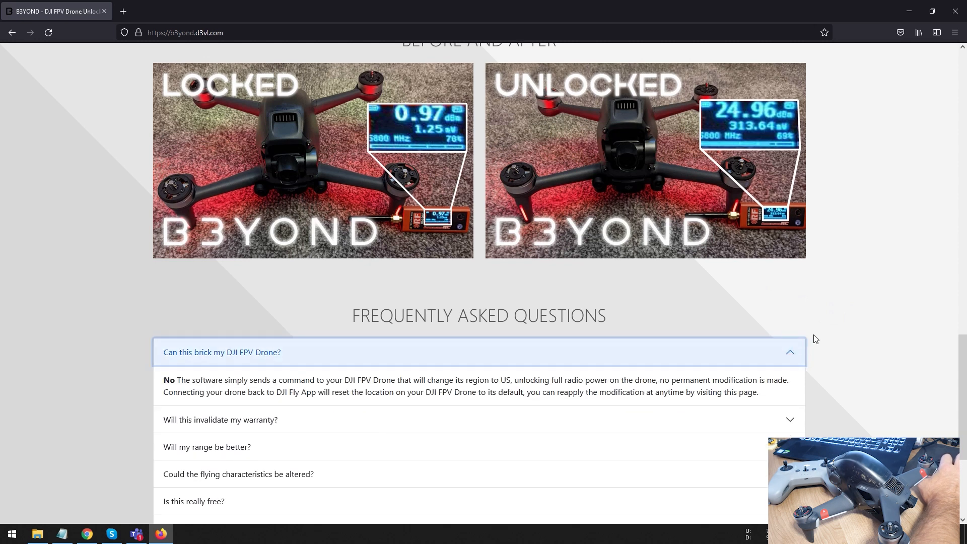
mouse_move(795, 347)
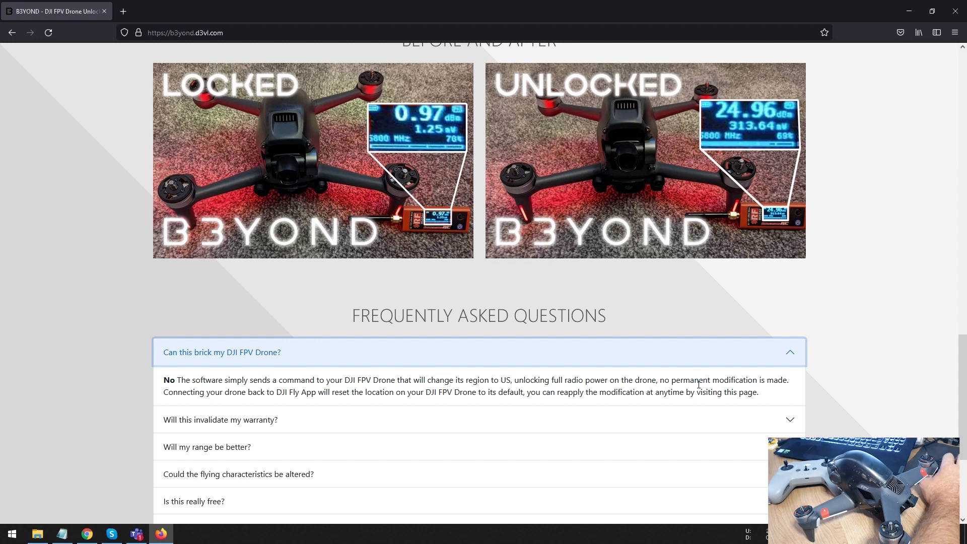
left_click(219, 378)
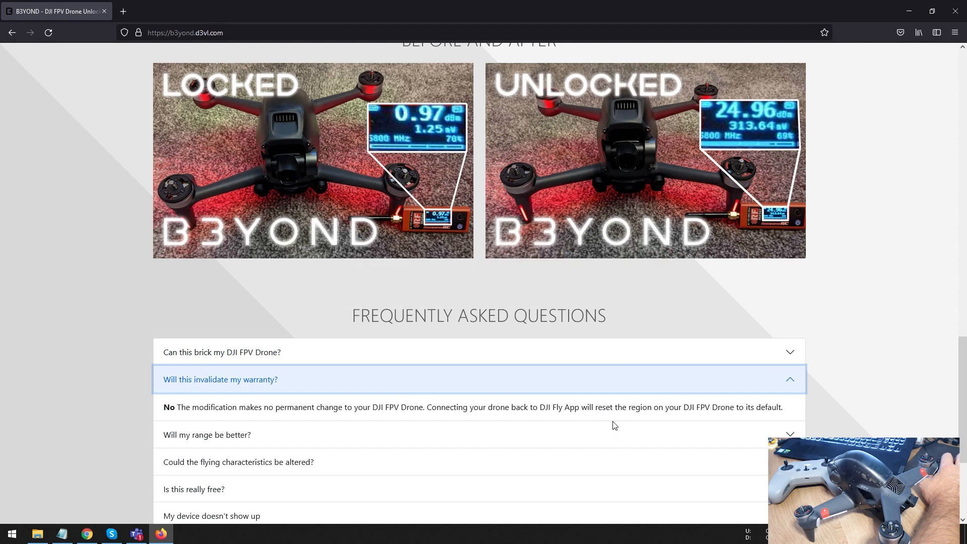
mouse_move(614, 422)
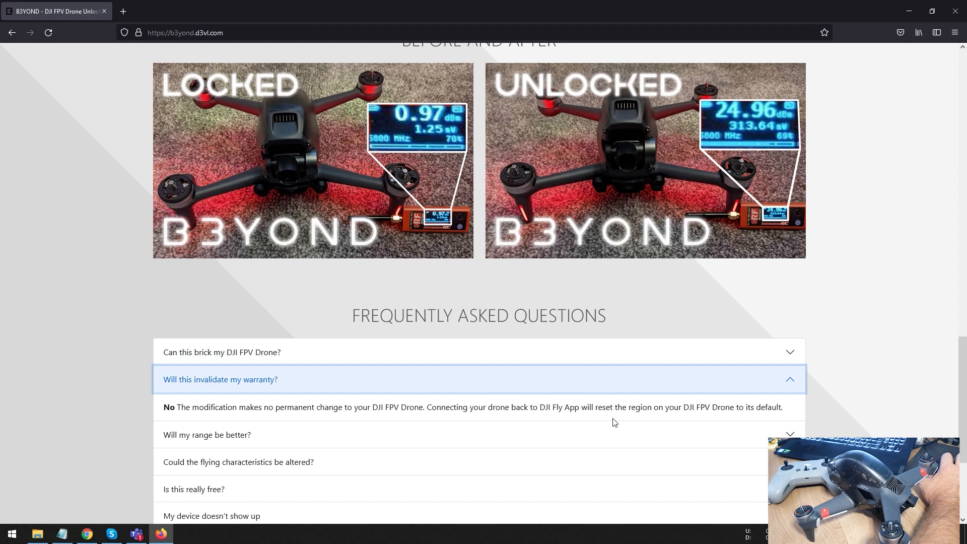
Expand the range and flying characteristics FAQ answers, highlighting the 25mw to 1412mw boost
left_click(207, 435)
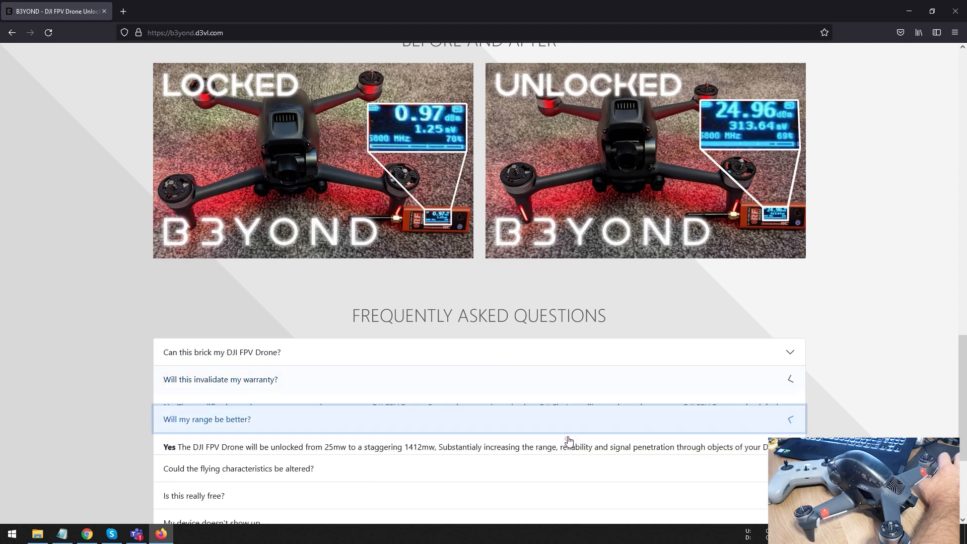
left_click(220, 379)
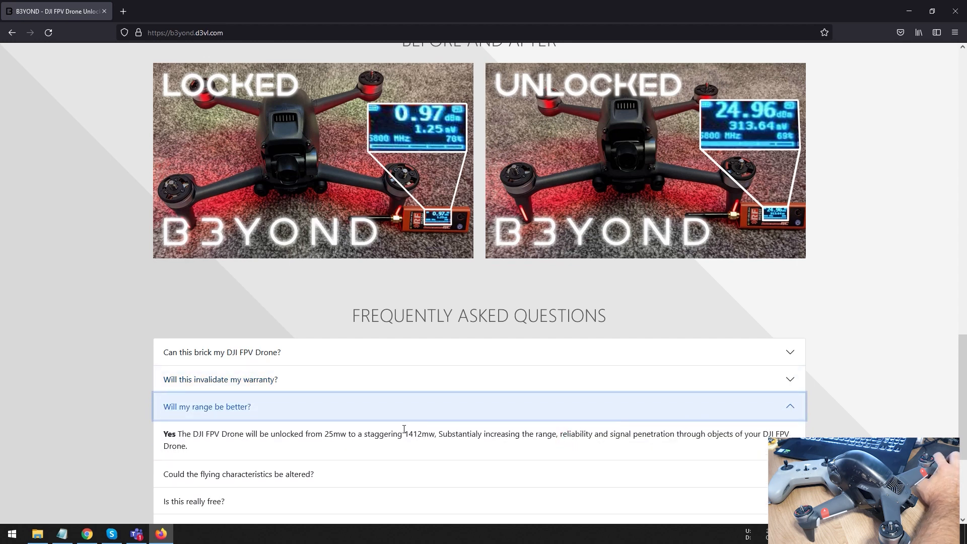
left_click_drag(316, 433, 434, 433)
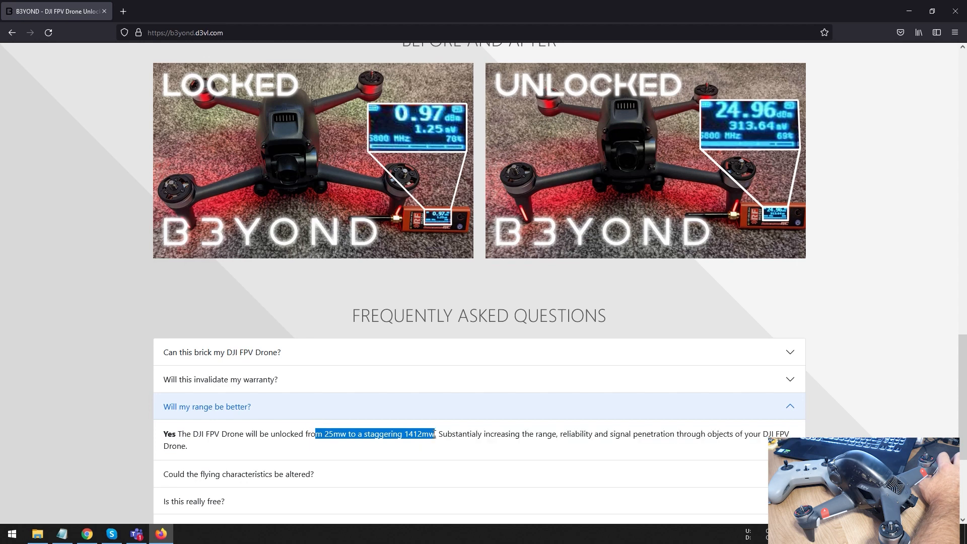
scroll("down", 3)
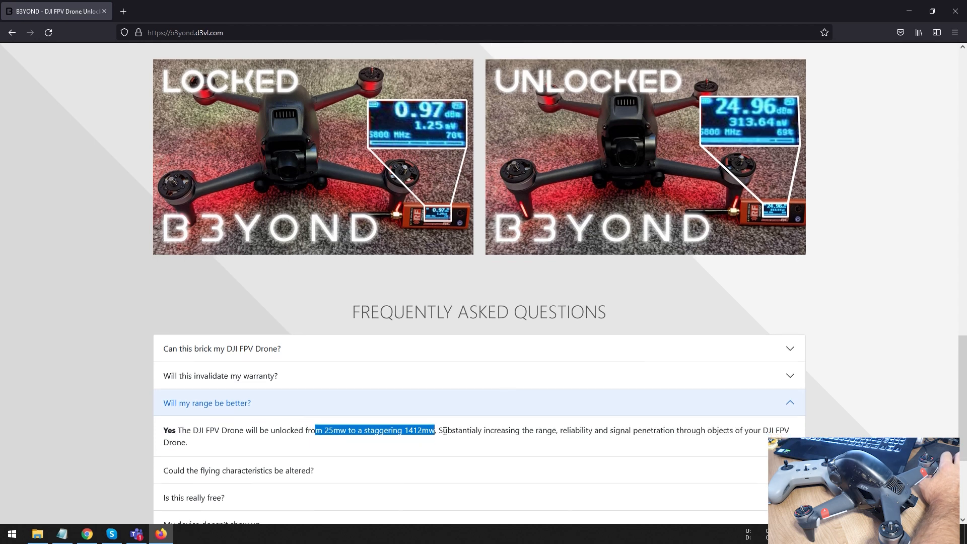
scroll("down", 3)
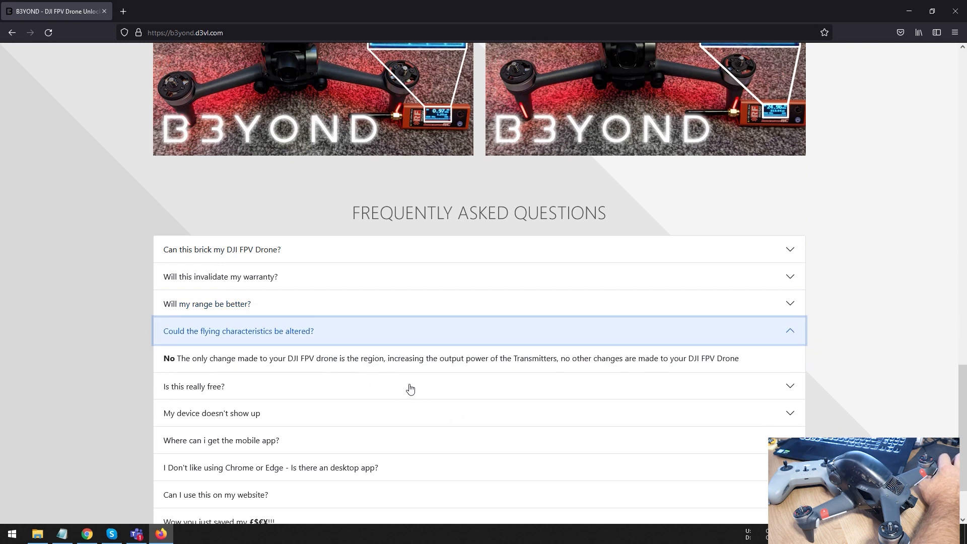
mouse_move(409, 386)
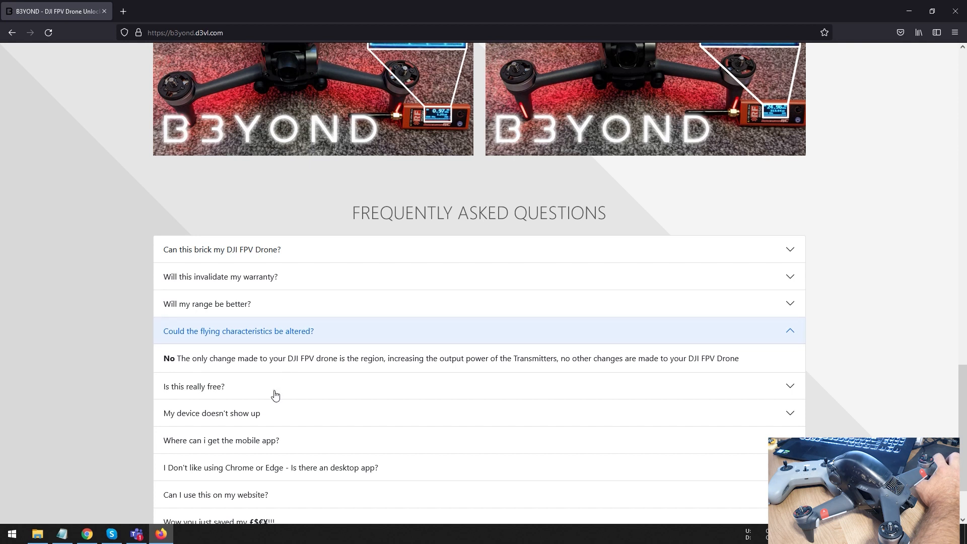
Expand the 'Is this really free?' and 'My device doesn't show up' FAQ answers
left_click(193, 387)
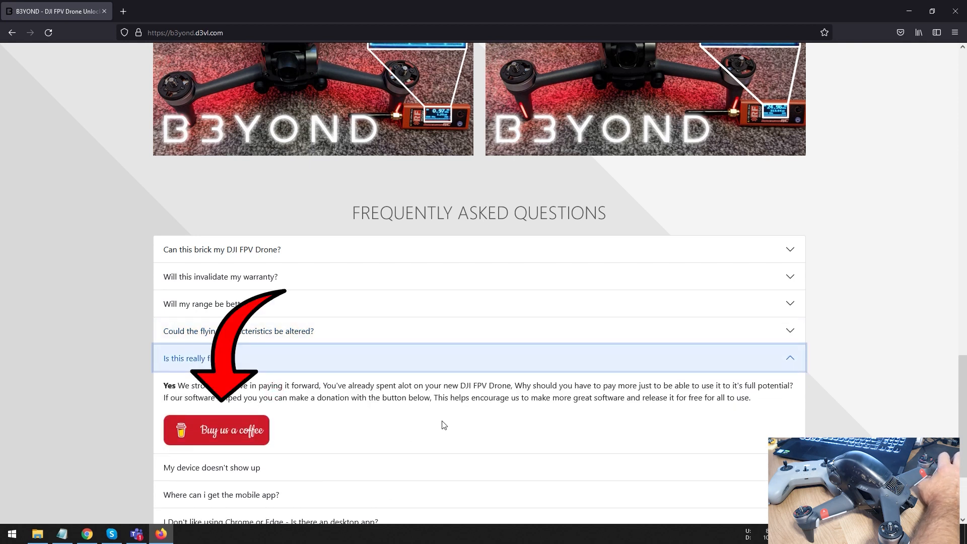
mouse_move(473, 426)
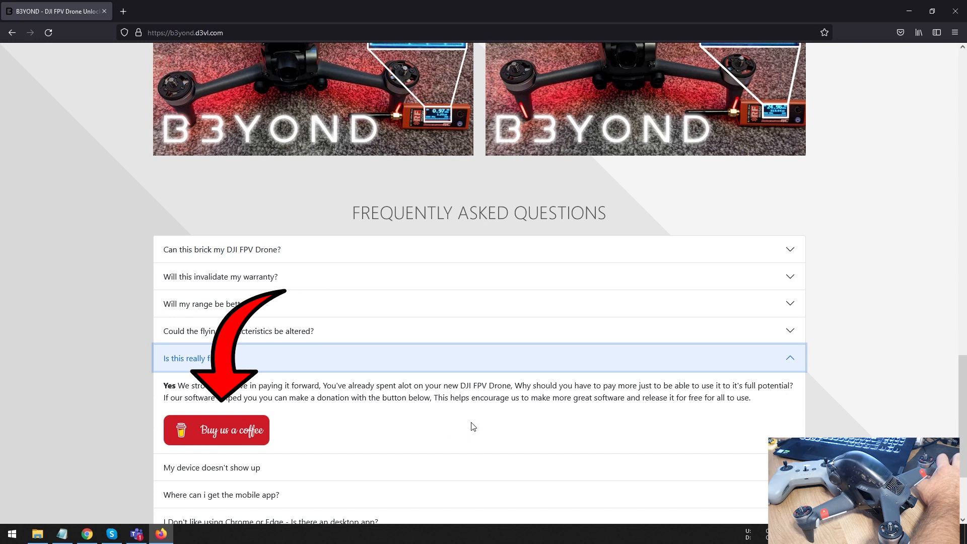
mouse_move(290, 421)
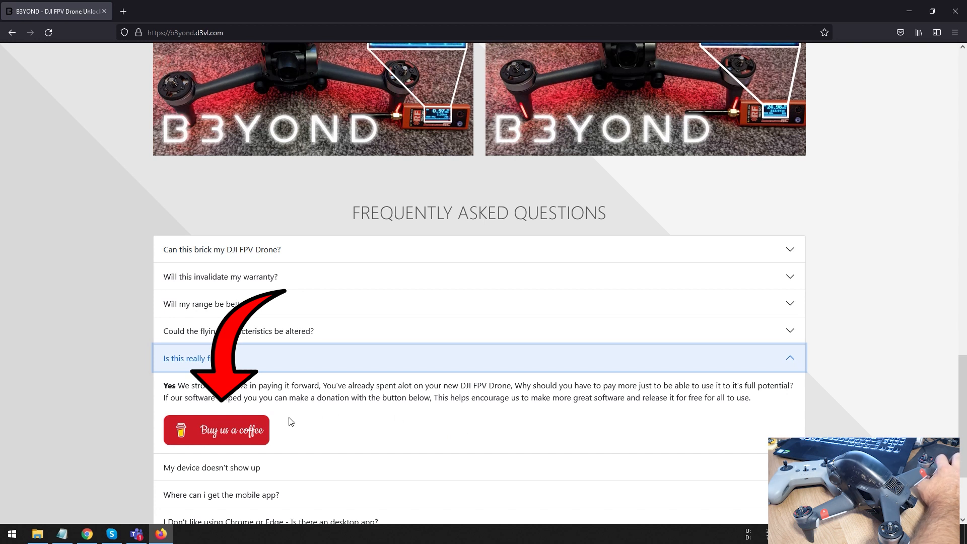
scroll("down", 3)
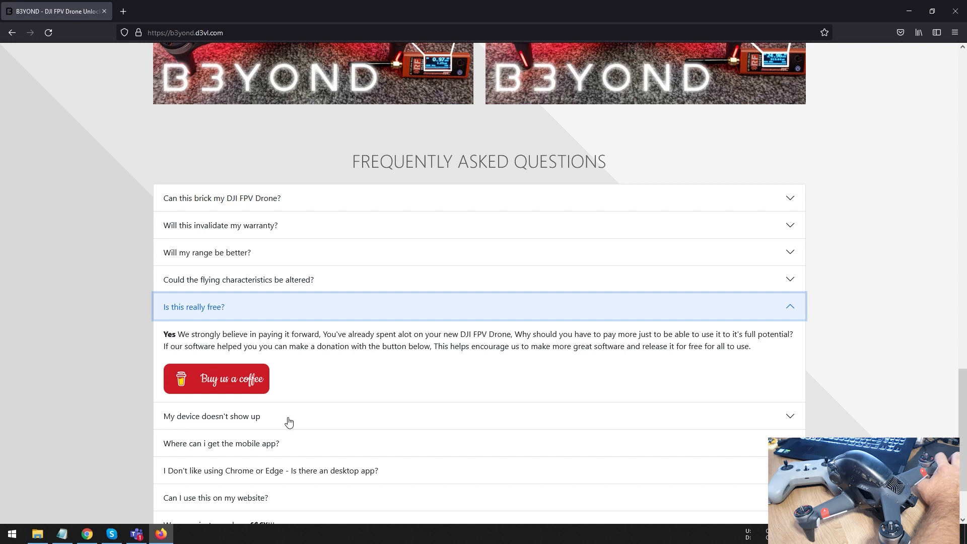
left_click(212, 416)
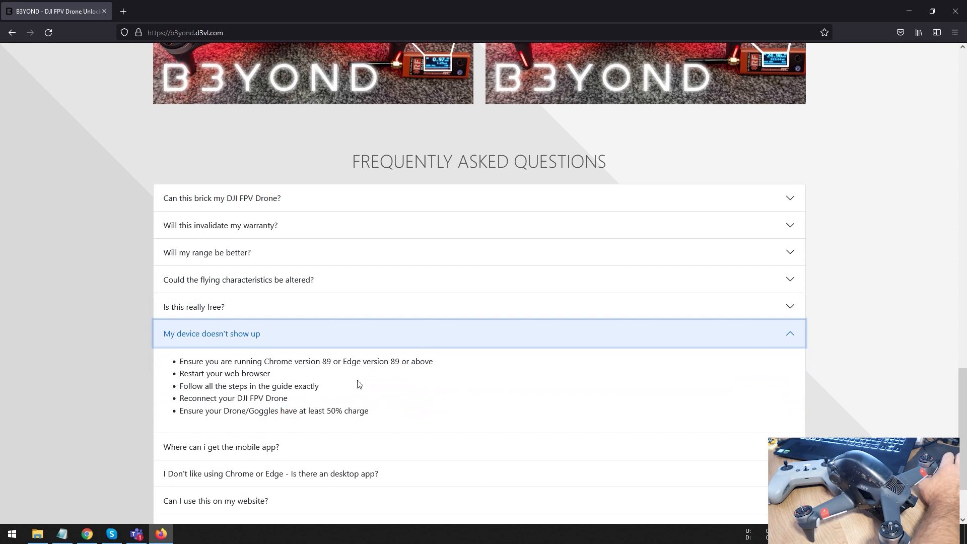
mouse_move(379, 389)
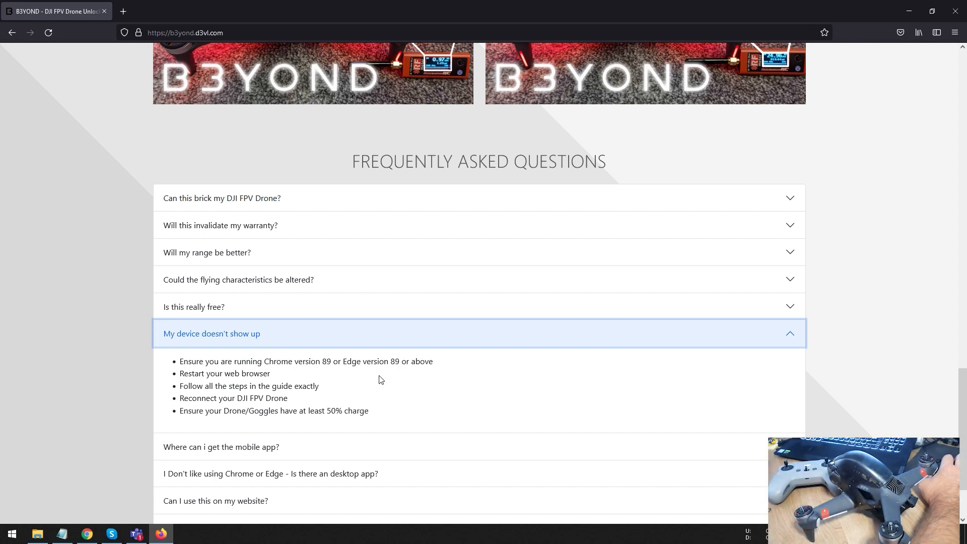
scroll("down", 3)
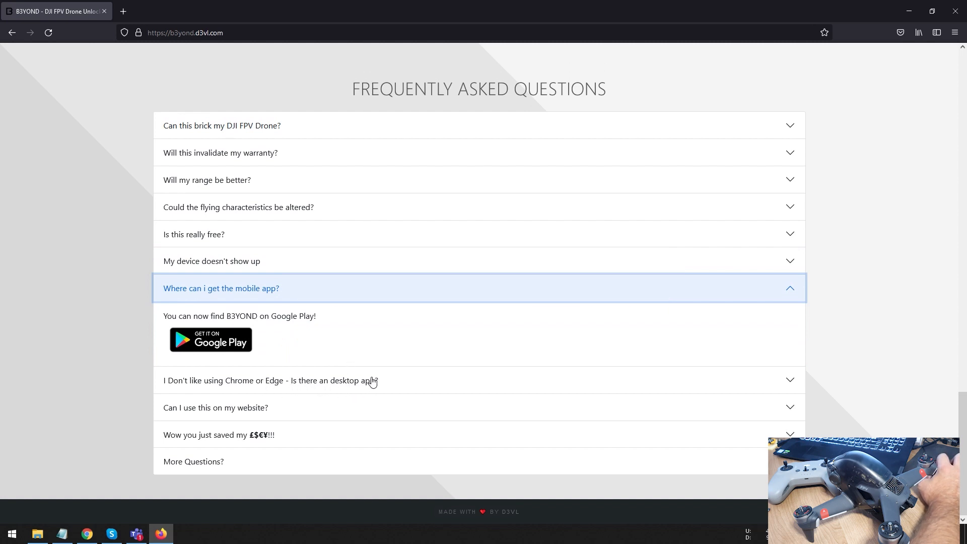
Read the desktop app and website embed FAQ answers, then scroll back to the top
left_click(270, 379)
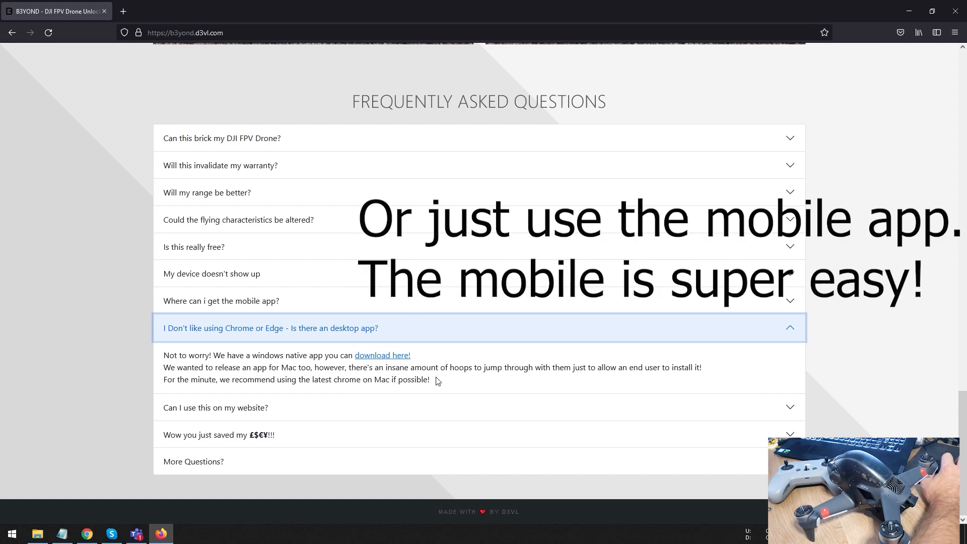
mouse_move(299, 392)
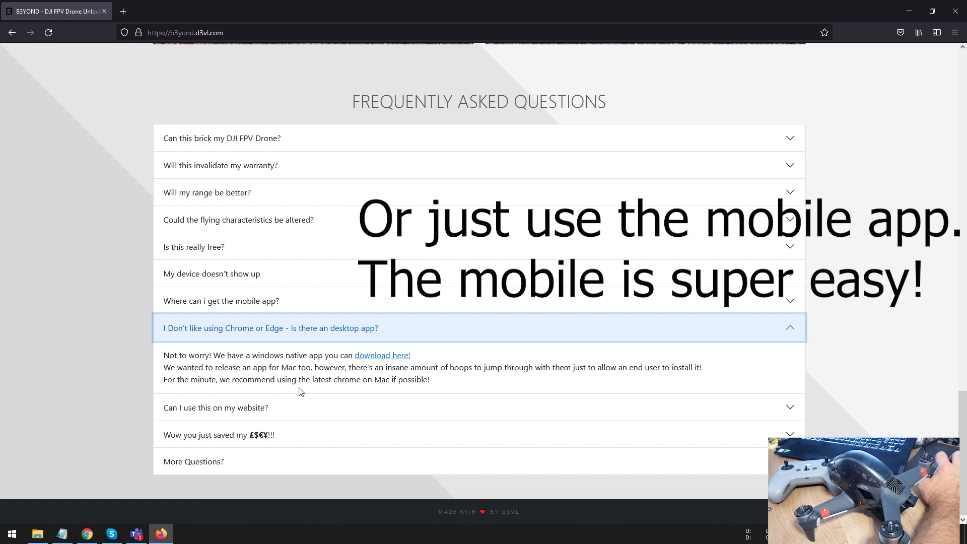
mouse_move(284, 414)
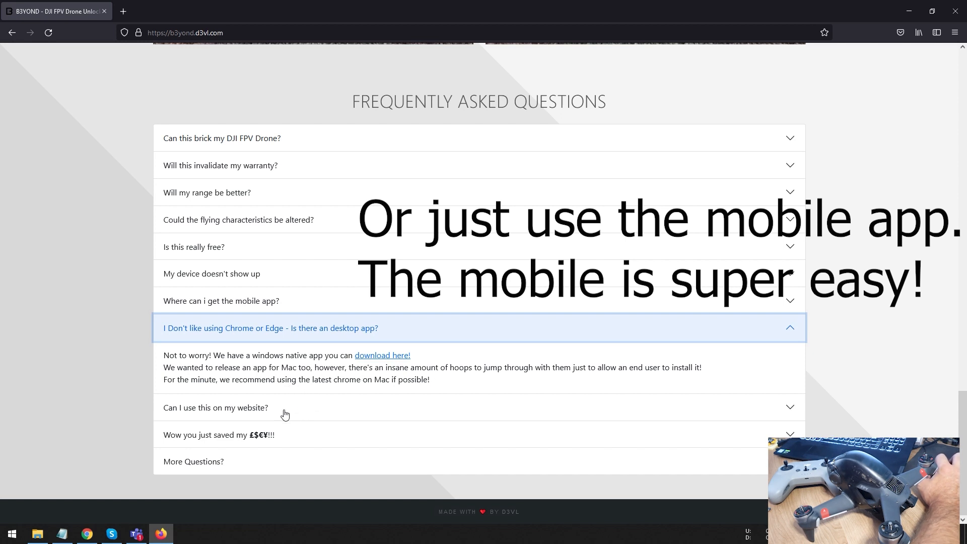
left_click(216, 407)
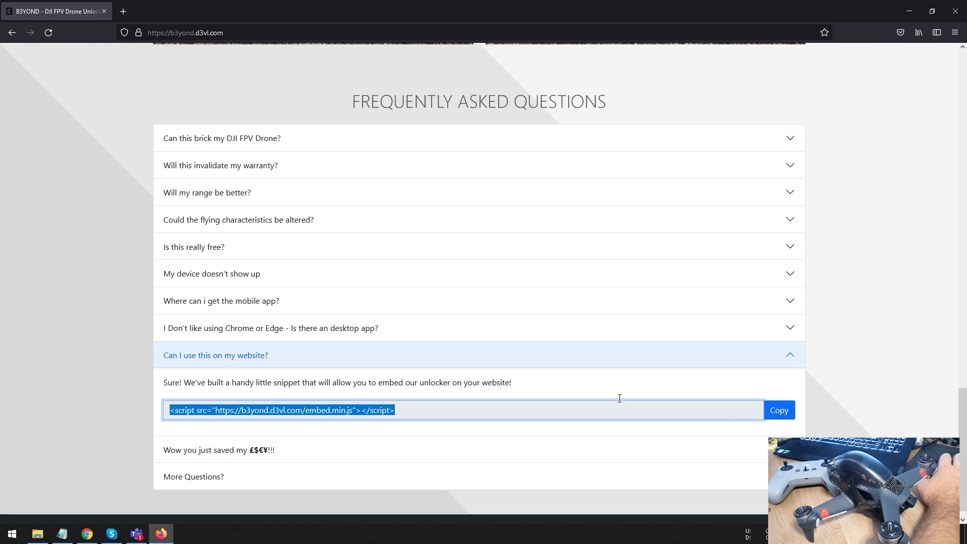
mouse_move(617, 383)
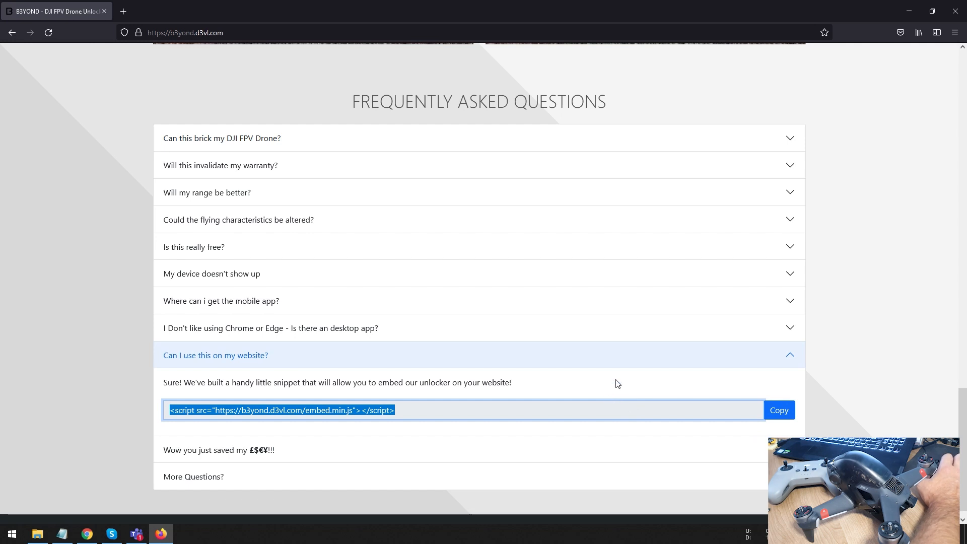
mouse_move(881, 343)
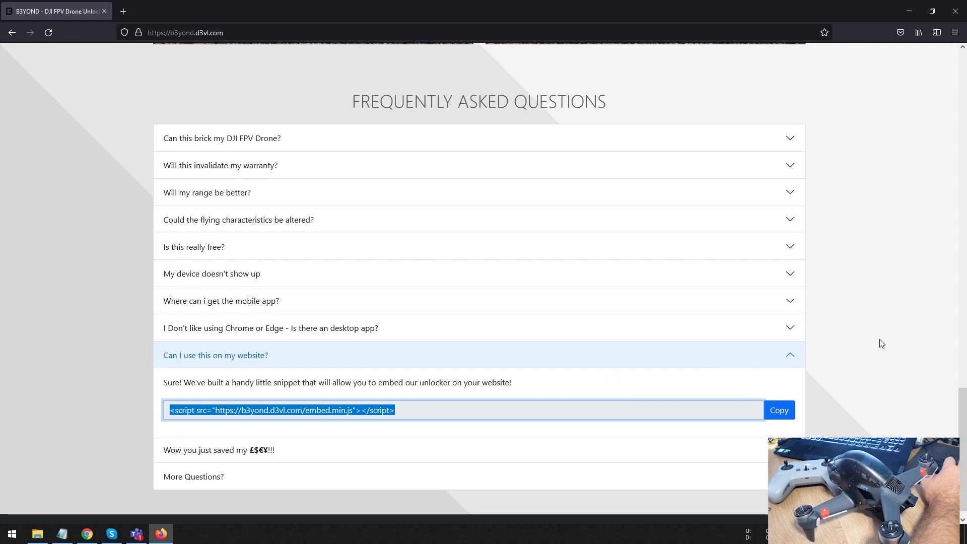
scroll("up", 3)
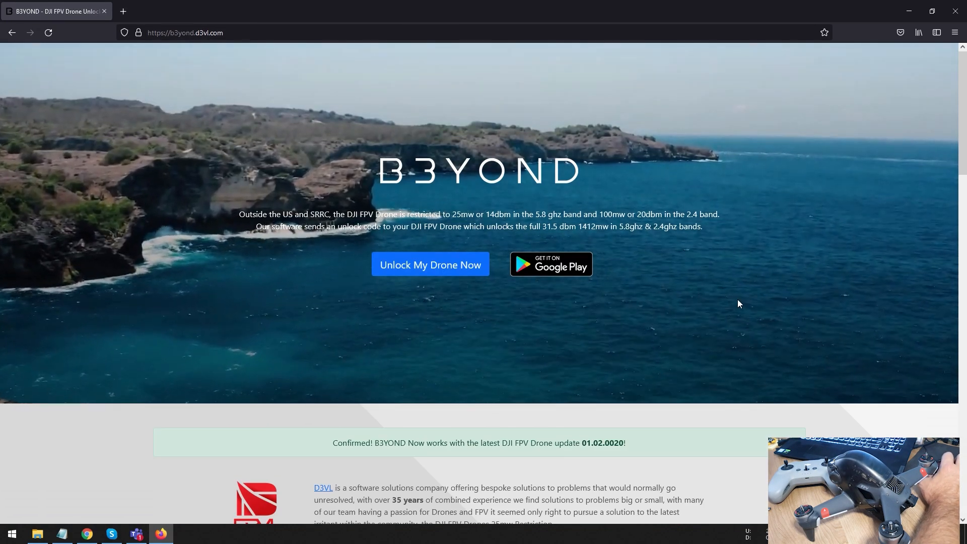
mouse_move(837, 415)
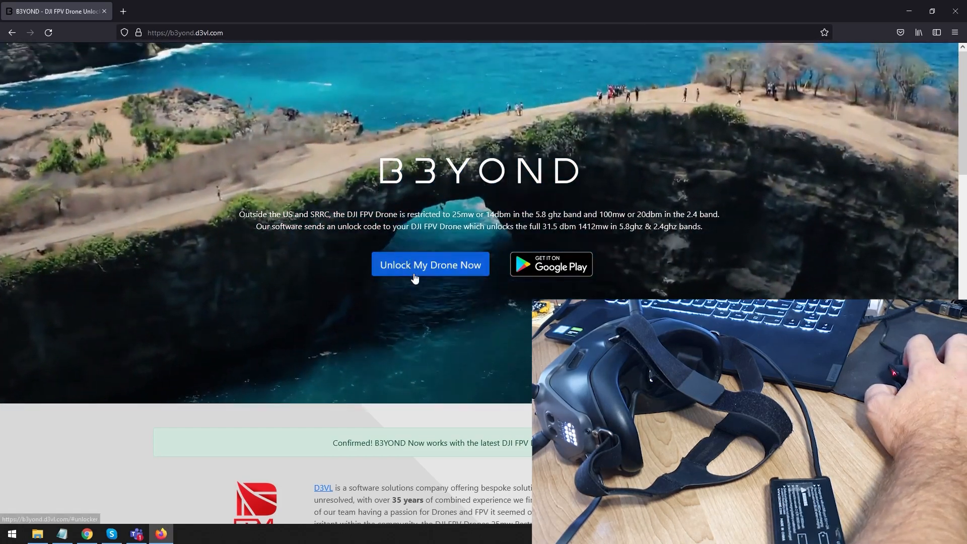
Try the unlocker in Firefox, then copy the page address from the address bar
left_click(429, 265)
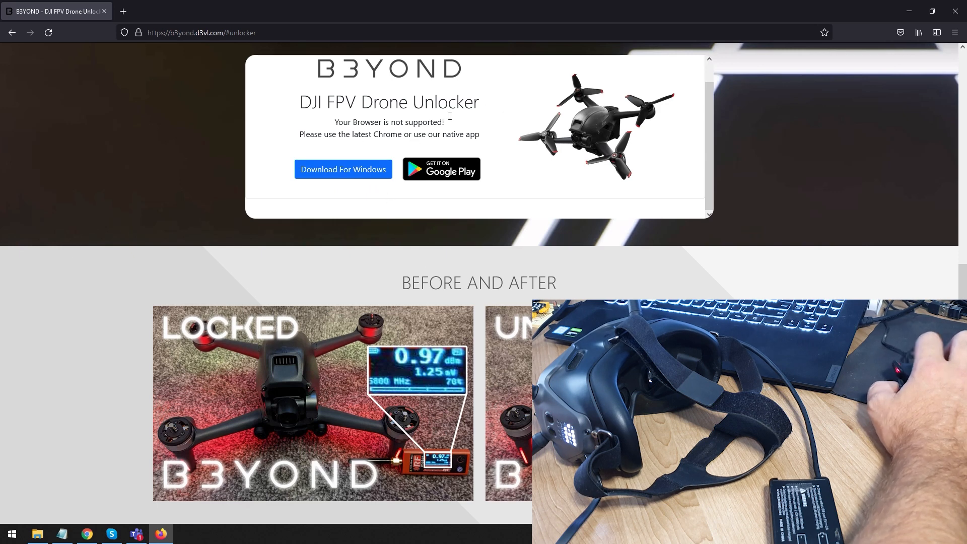
right_click(202, 33)
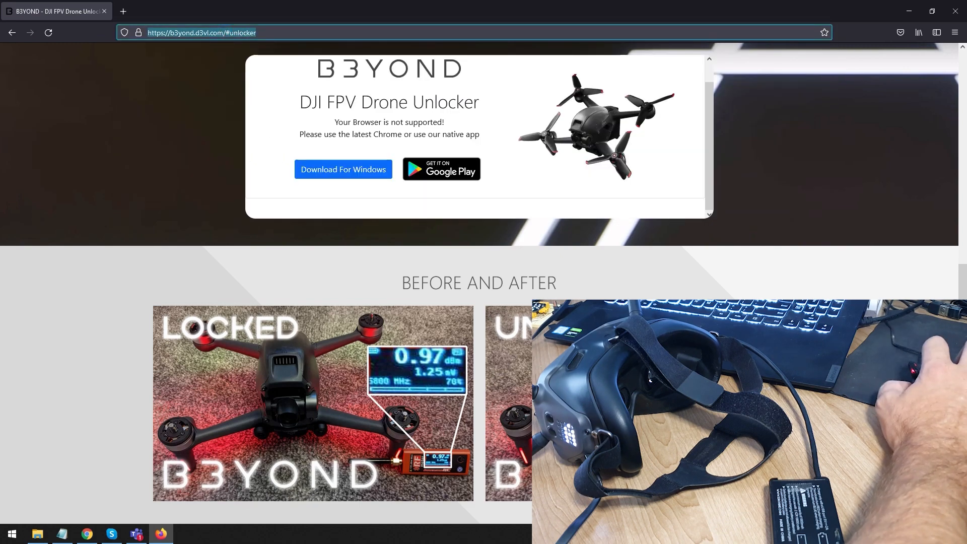
left_click(86, 533)
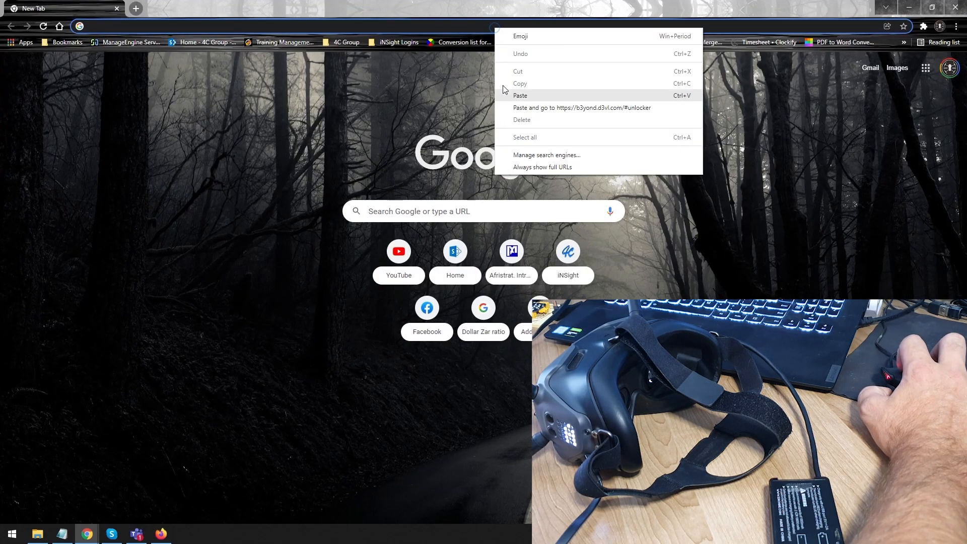
Paste the unlocker address into Chrome and start the unlocking walkthrough
left_click(580, 107)
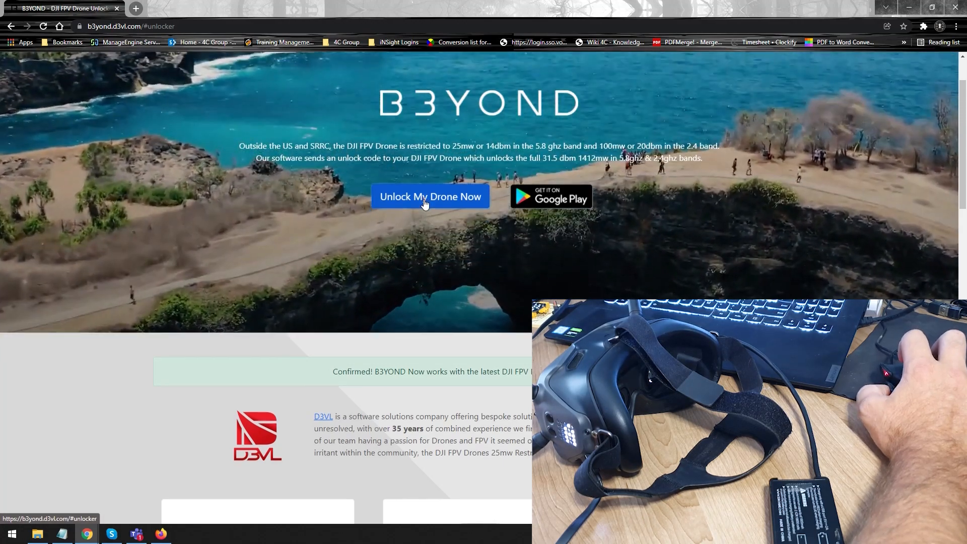
scroll("down", 3)
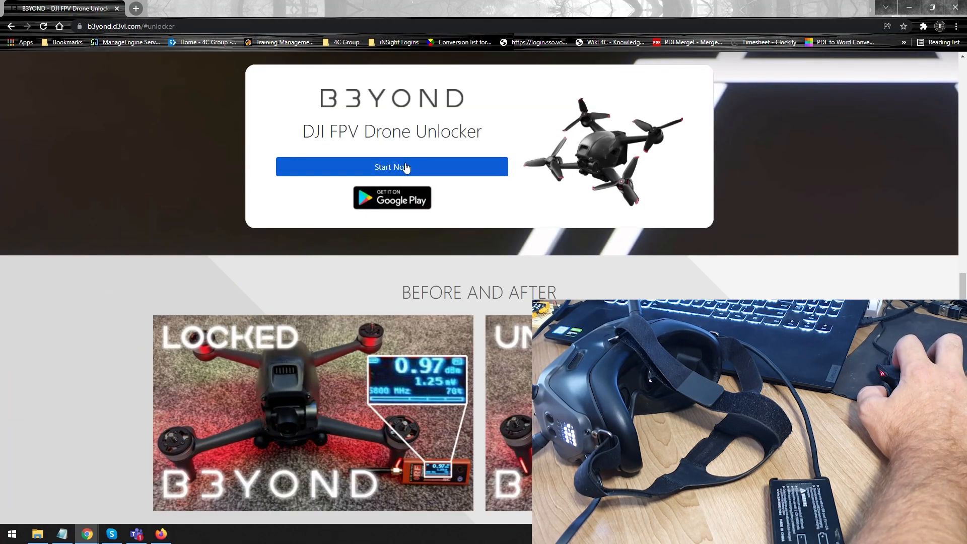
left_click(392, 166)
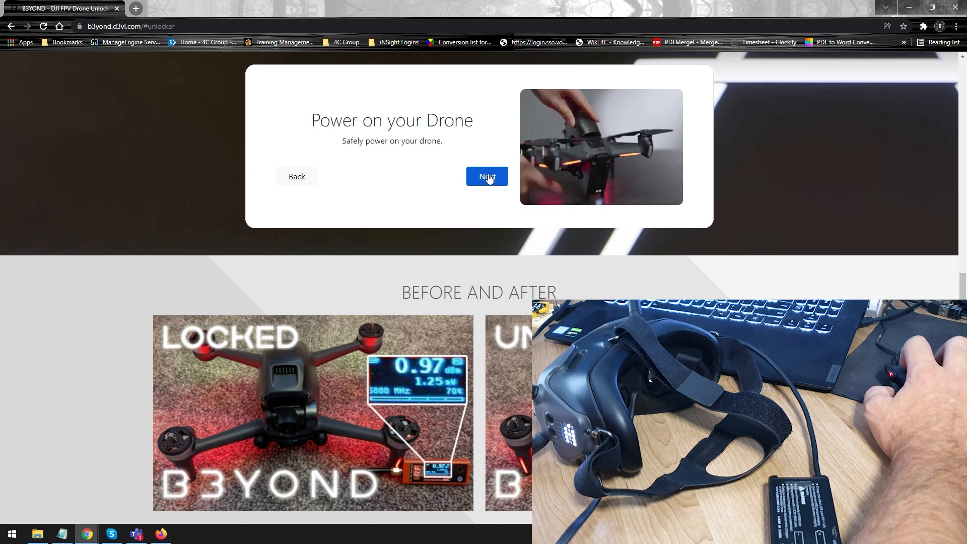
Confirm drone power, goggles power, USB-C cable and scanning steps to reach serial port selection
left_click(486, 176)
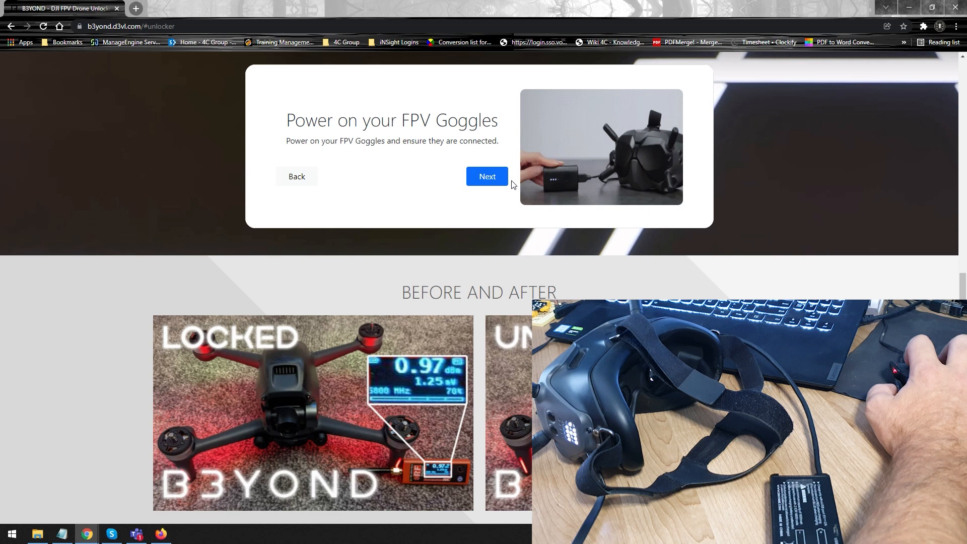
left_click(486, 176)
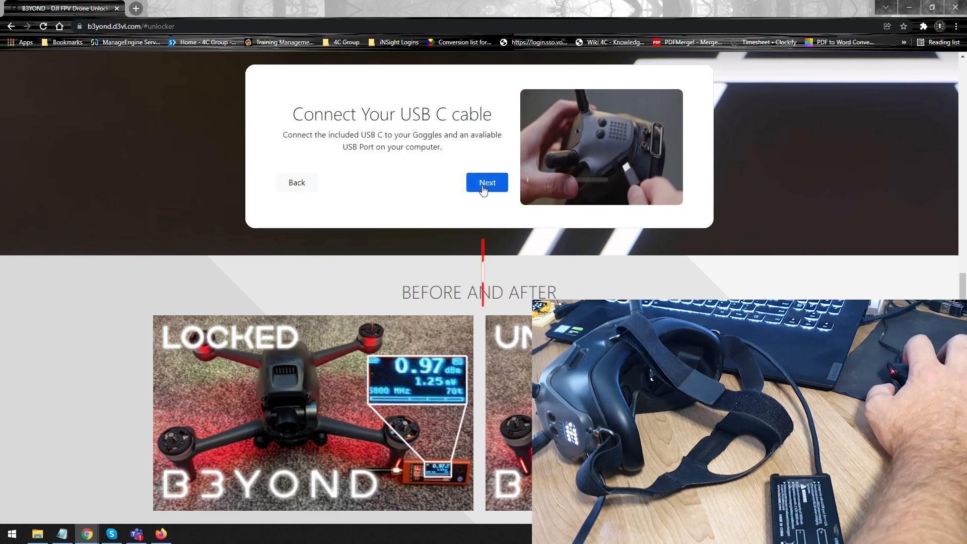
left_click(487, 183)
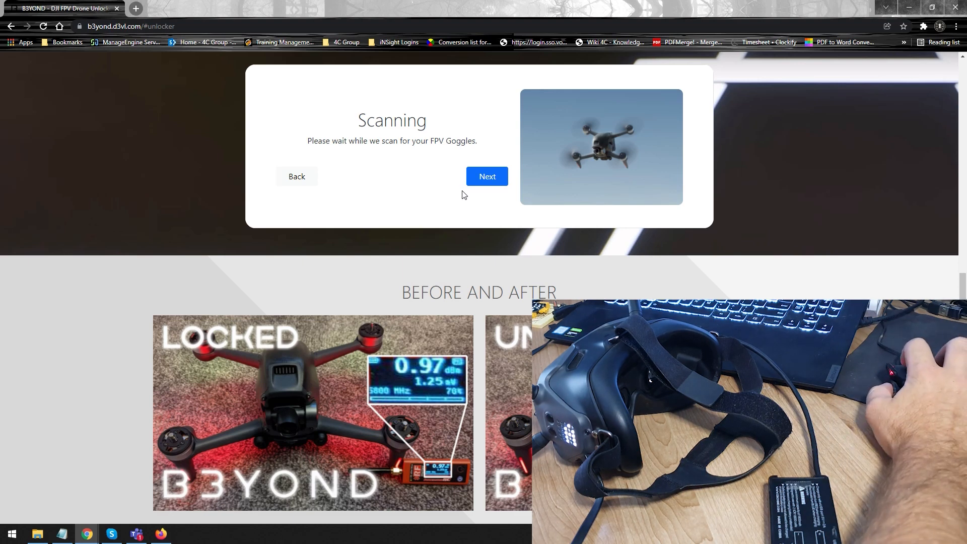
left_click(487, 177)
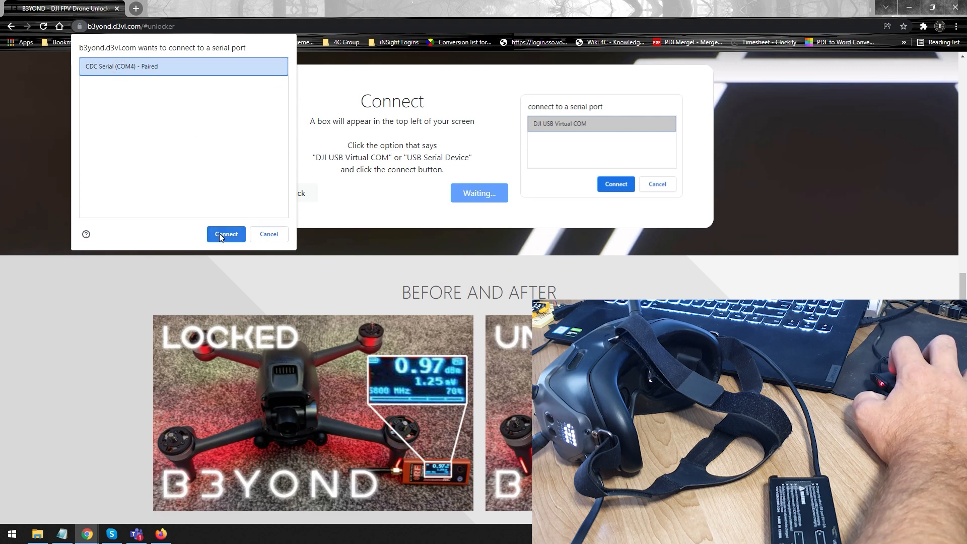
Connect to the goggles' serial port in the browser dialog
left_click(226, 233)
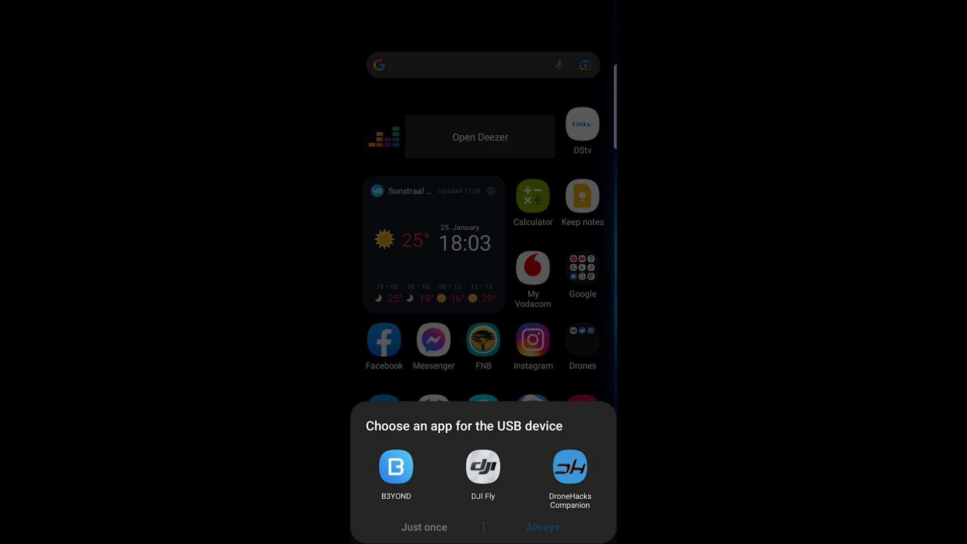
Open the goggles in B3YOND, start the walkthrough, and confirm drone, goggles and USB-C steps
left_click(396, 467)
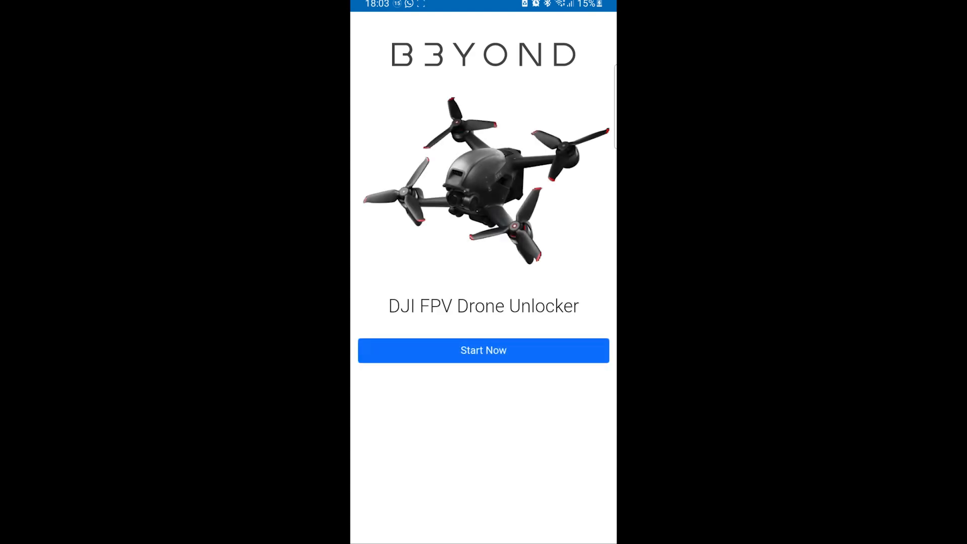
left_click(483, 351)
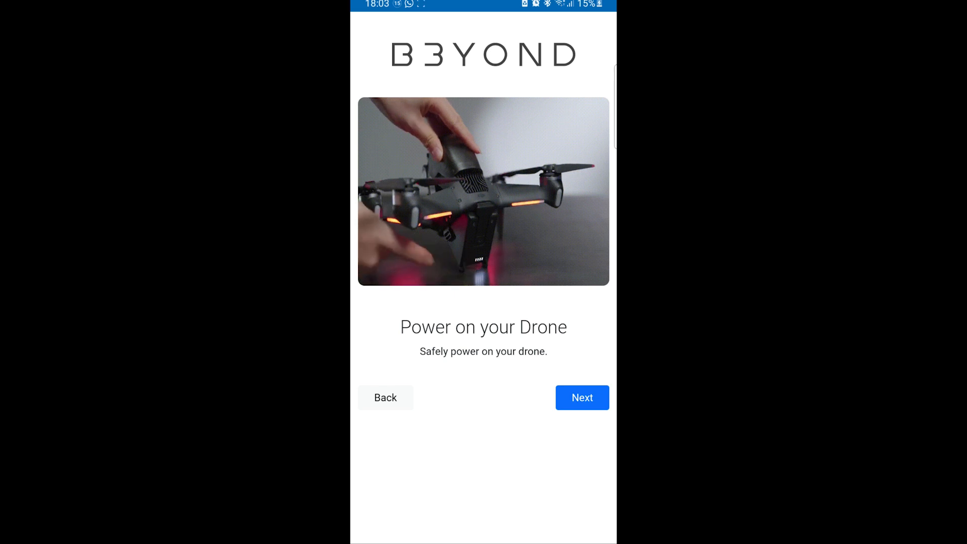
left_click(580, 398)
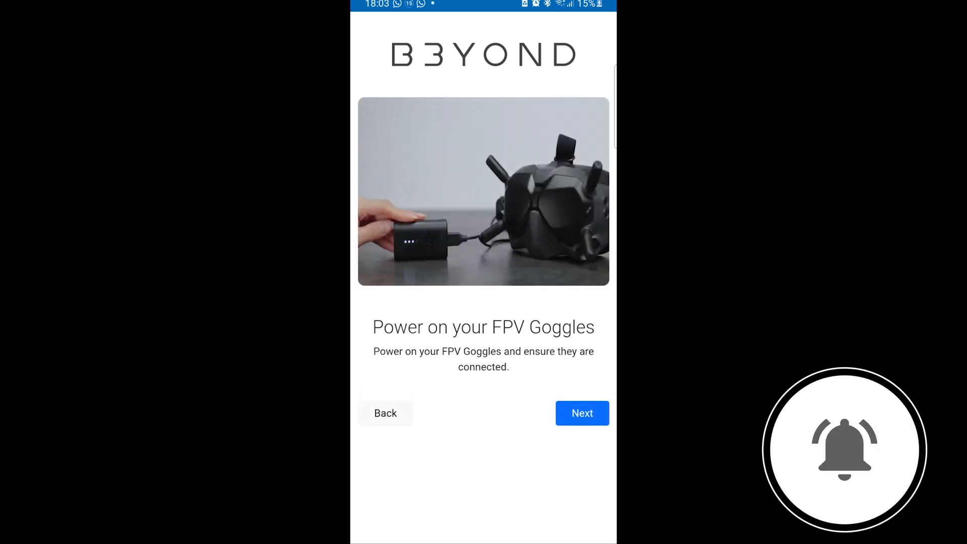
left_click(580, 412)
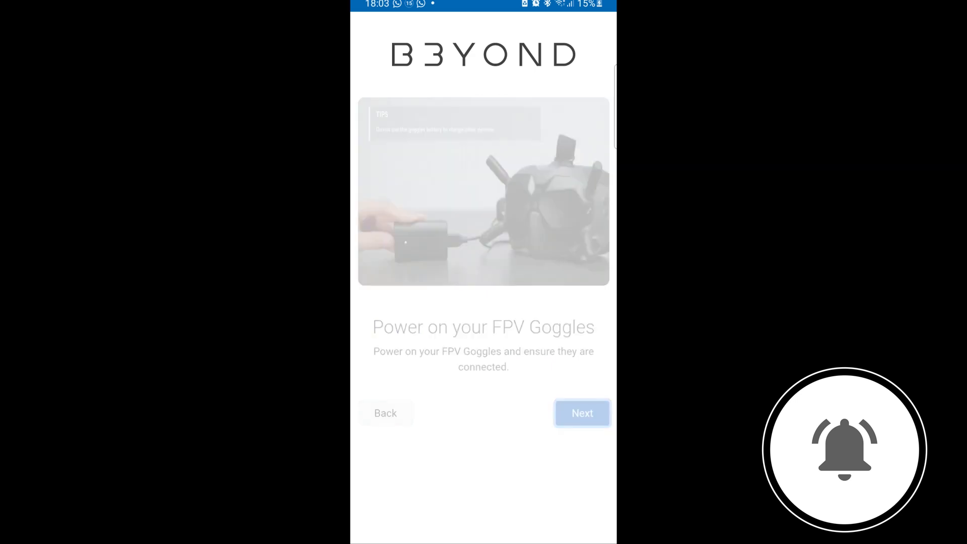
left_click(580, 413)
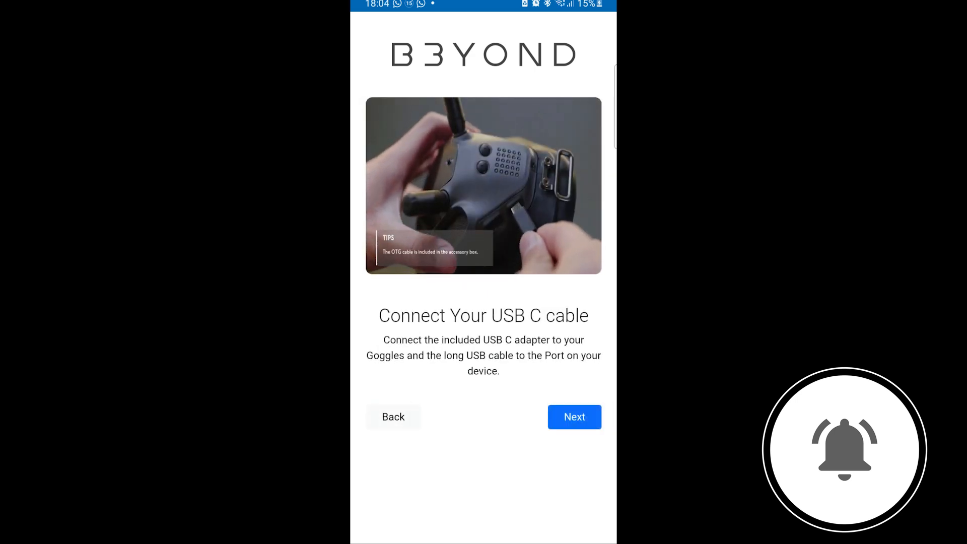
left_click(574, 417)
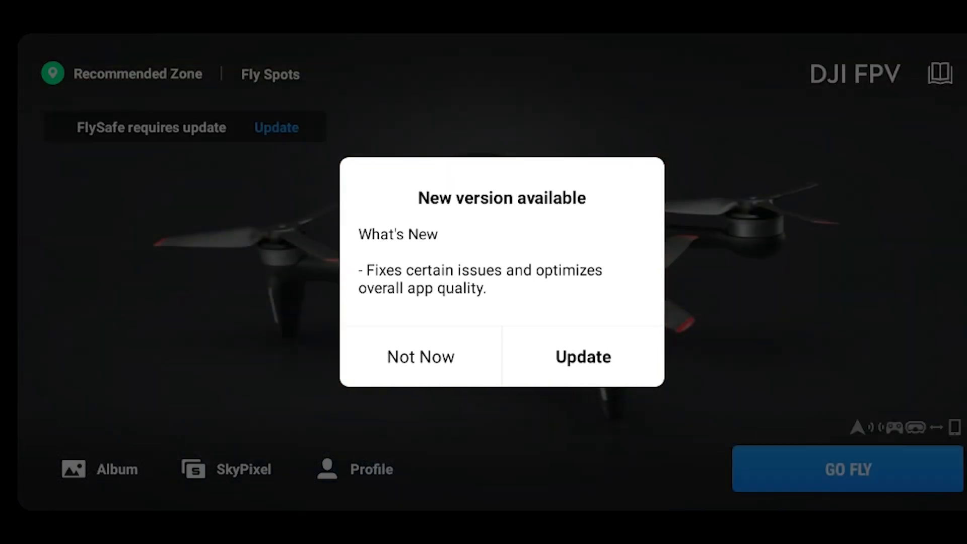
Dismiss DJI Fly's new version notice with Not Now
left_click(420, 357)
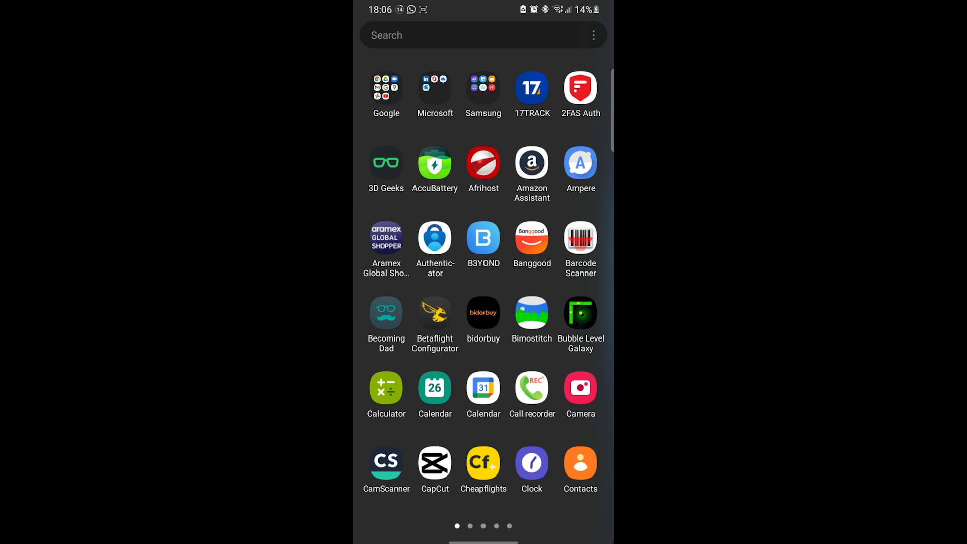
Relaunch B3YOND and confirm drone, goggles and USB cable steps until goggle scanning starts
left_click(483, 237)
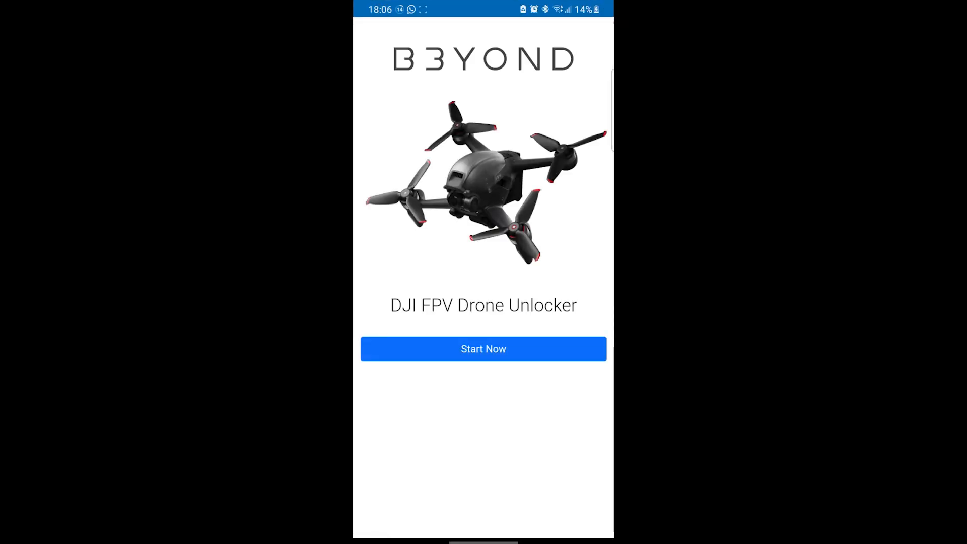
left_click(483, 349)
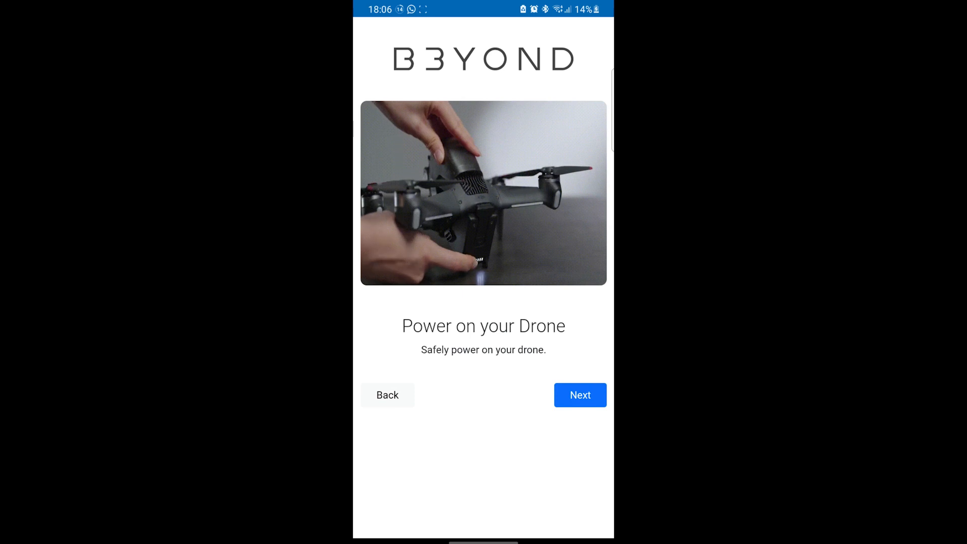
left_click(579, 395)
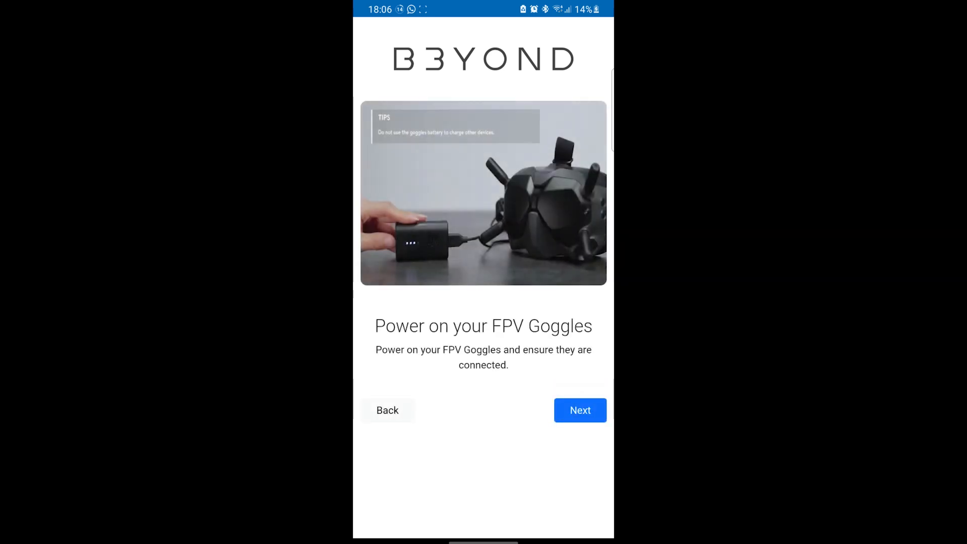
left_click(579, 410)
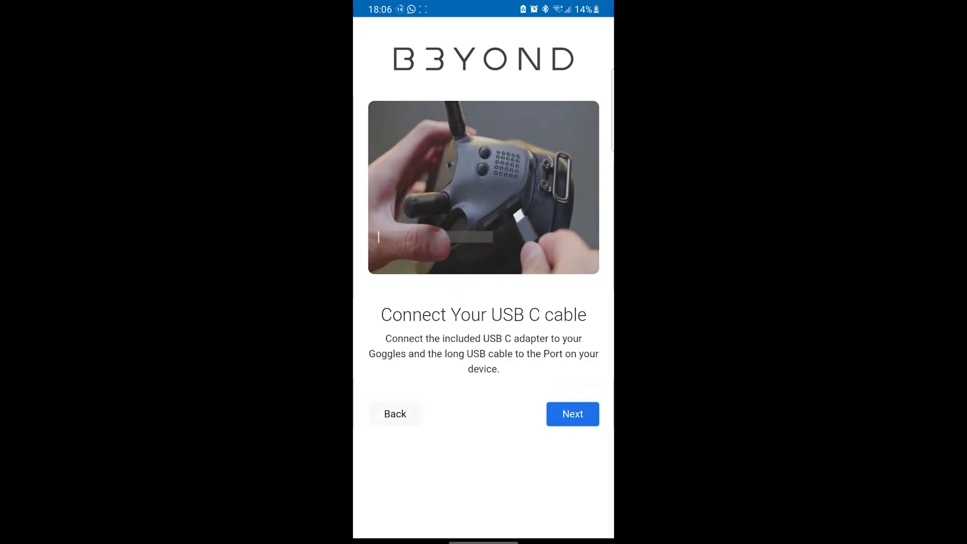
left_click(571, 414)
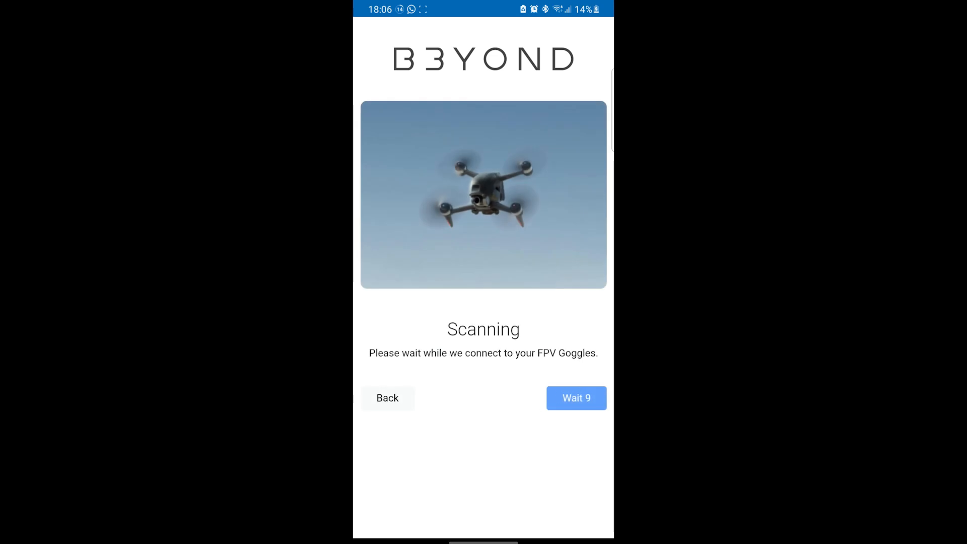